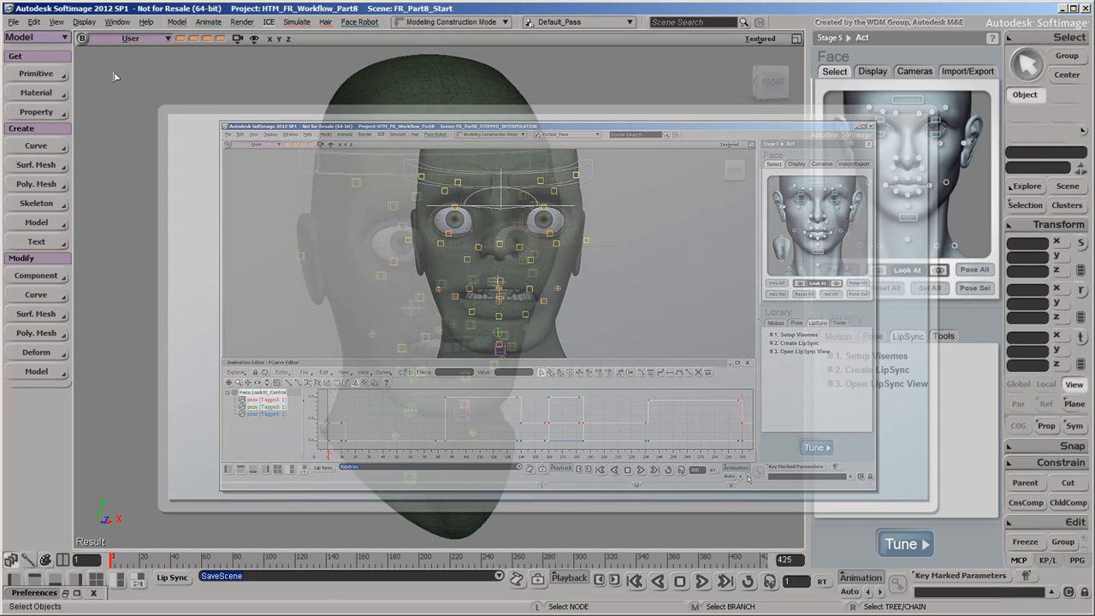
# In Animation preferences, set inserted-key interpolation to Constant and added keys to use current preference settings.
pyautogui.click(14, 20)
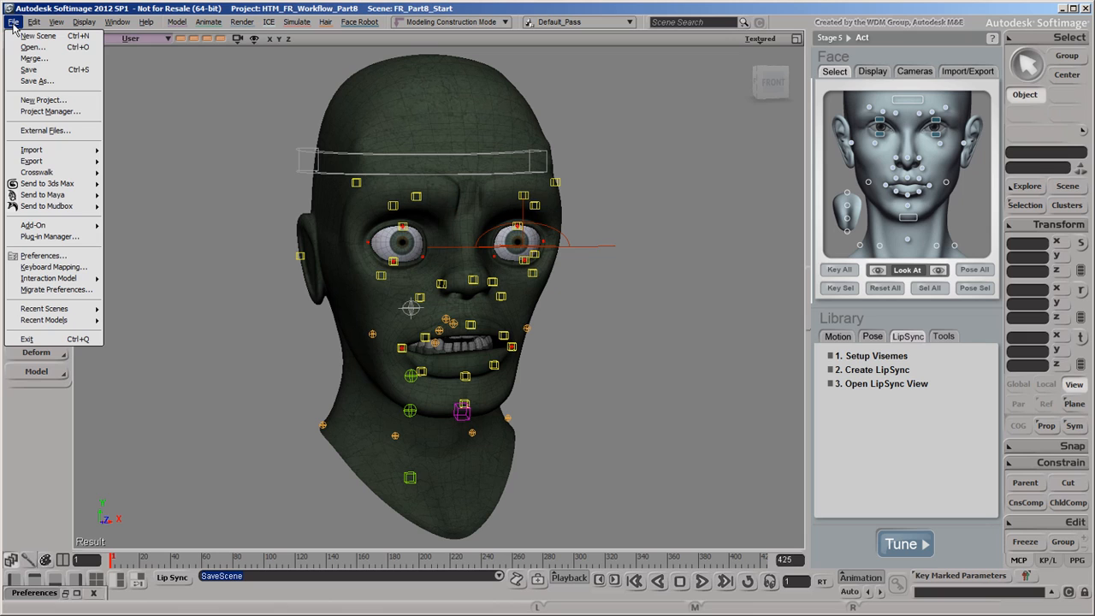
pyautogui.click(43, 255)
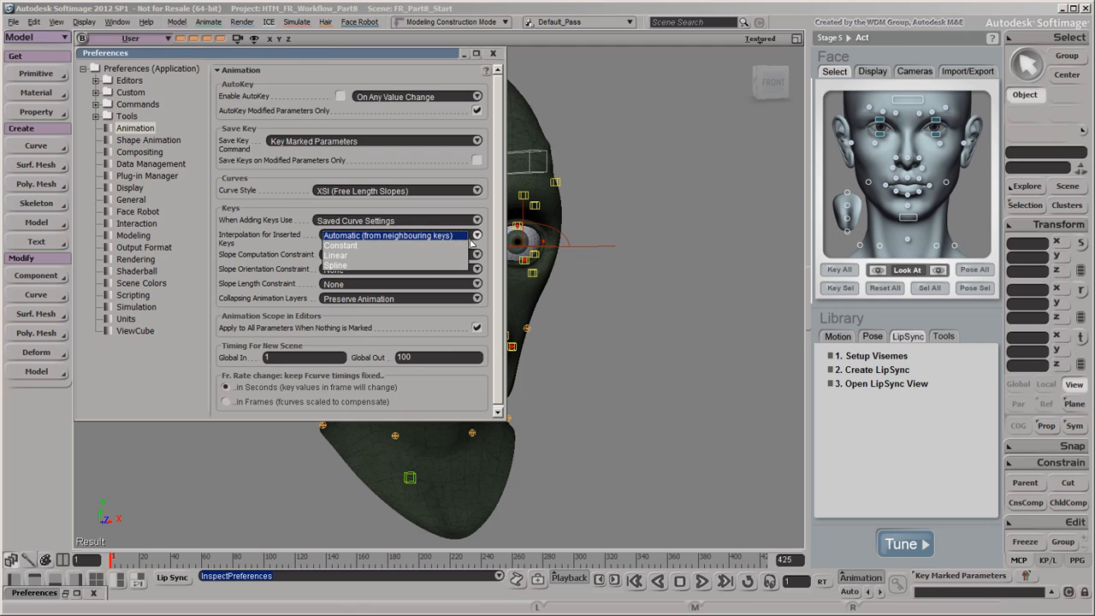
pyautogui.click(341, 247)
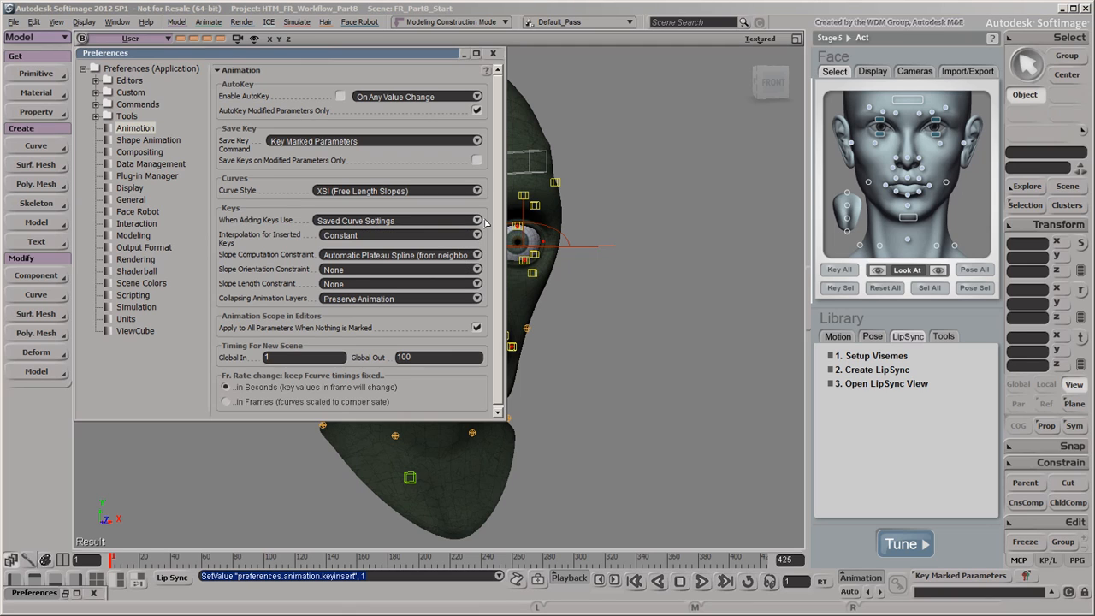
pyautogui.click(476, 219)
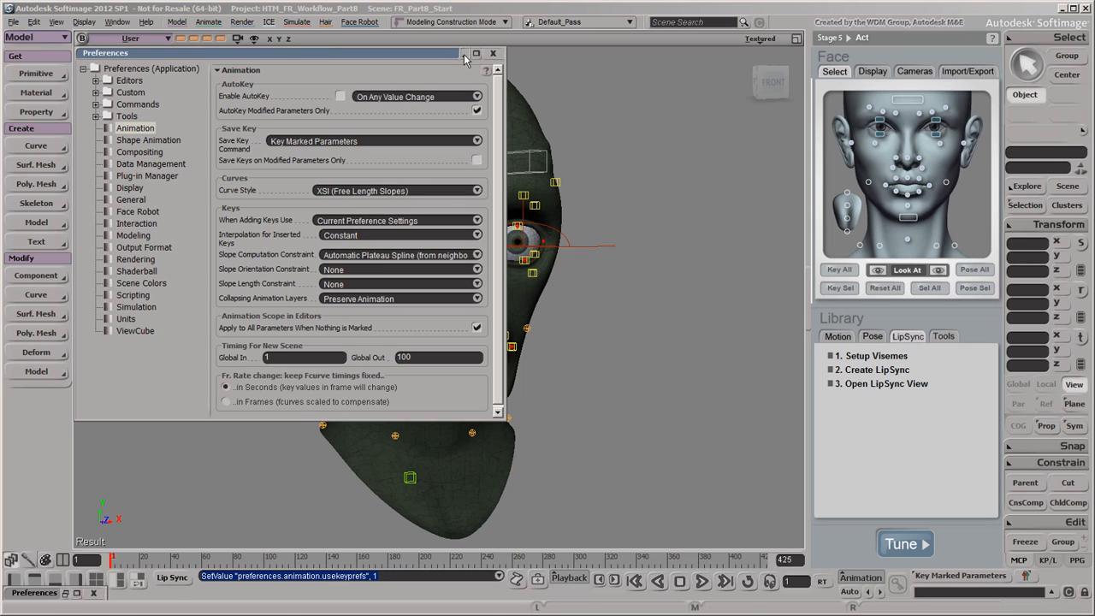
pyautogui.click(493, 53)
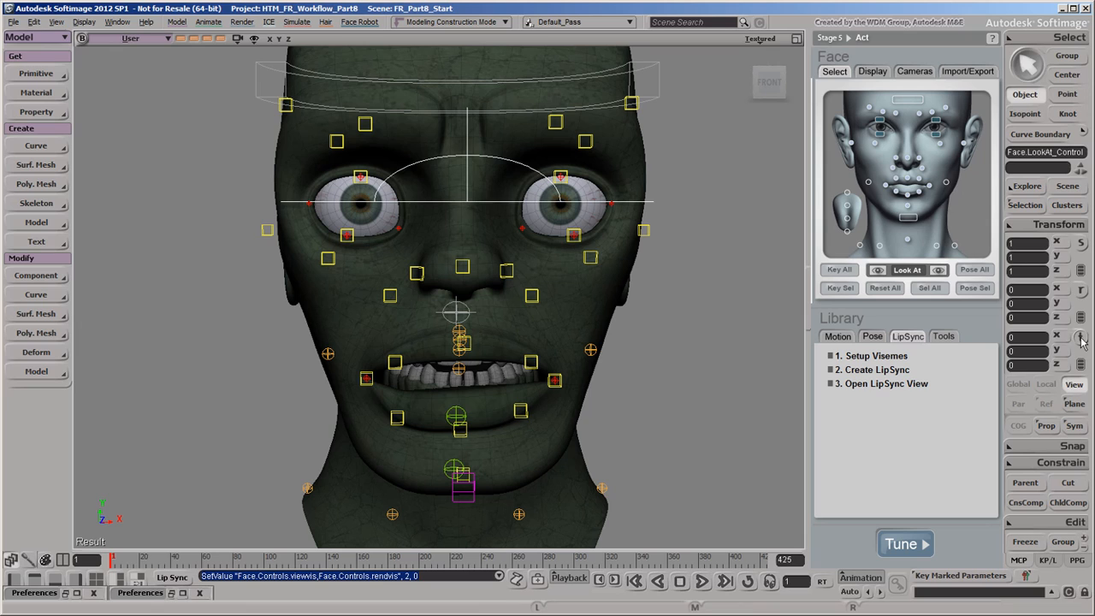
# Key Face.LookAt_Control at its rest position using Key Sel.
pyautogui.press('v')
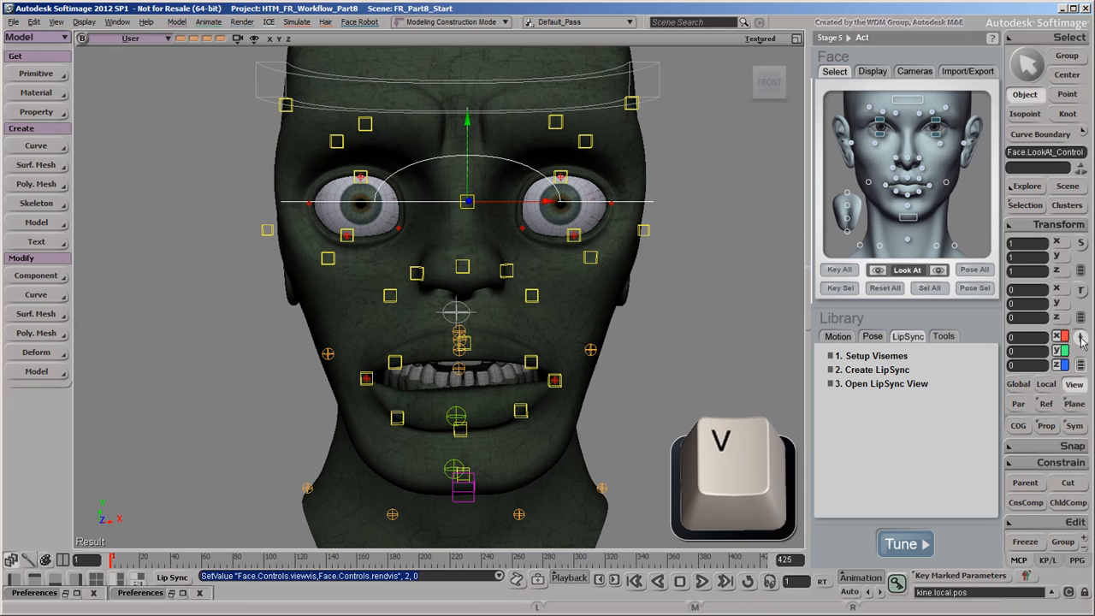
pyautogui.press('v')
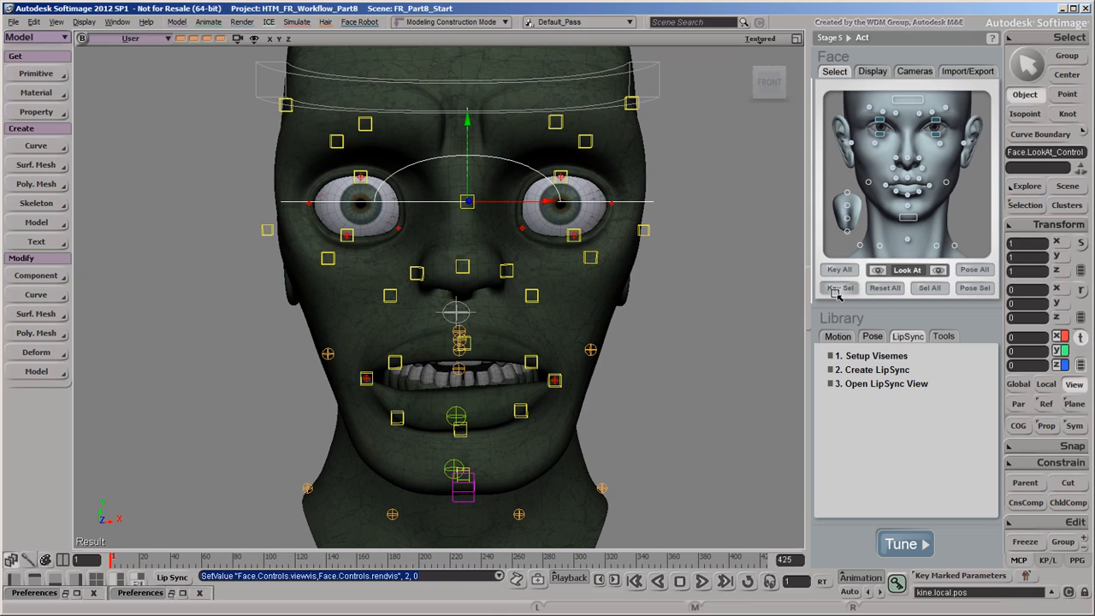
pyautogui.click(841, 288)
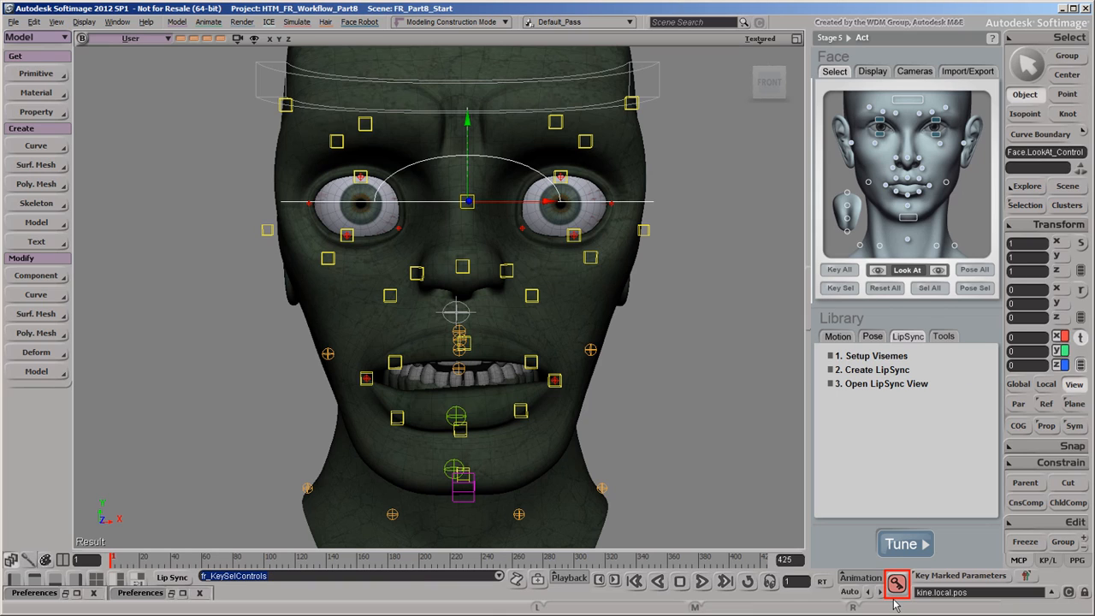
pyautogui.press('k')
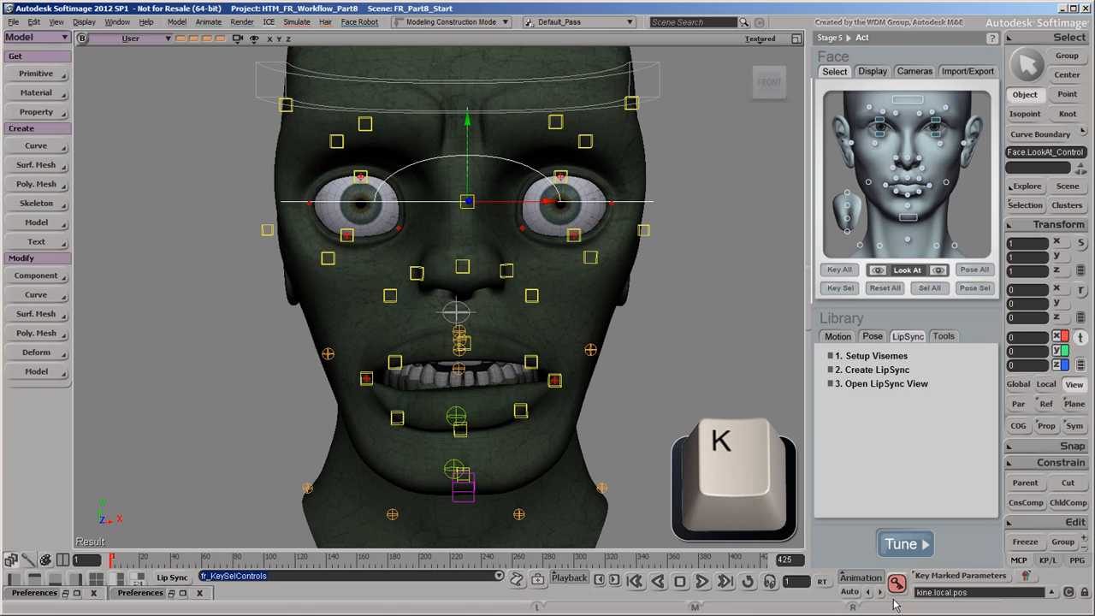
pyautogui.press('k')
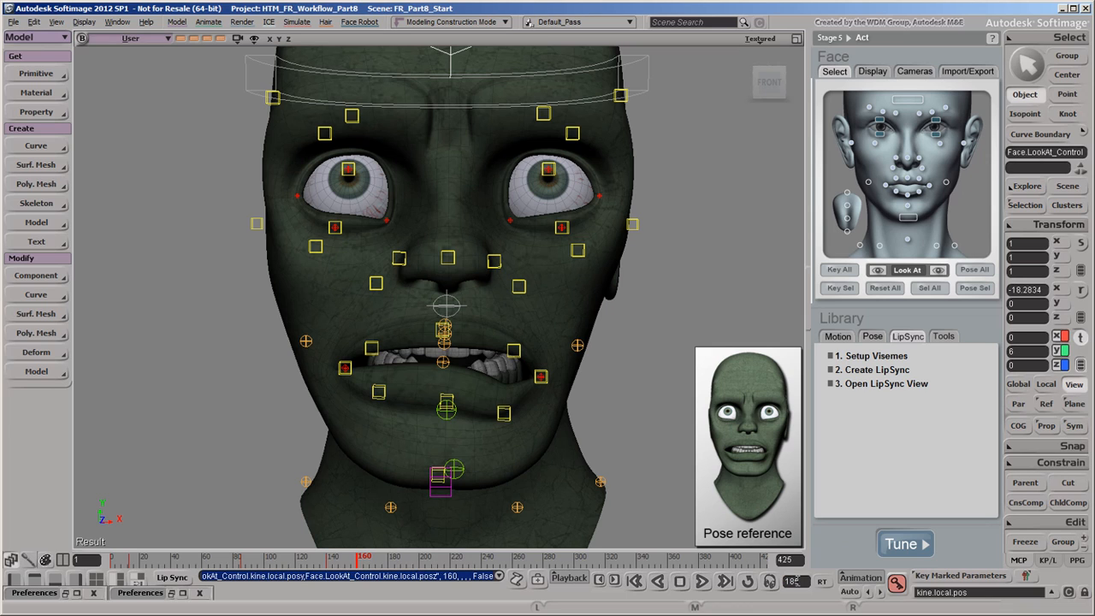
# Shift the eye gaze to one side for the next pose and move to a later frame.
pyautogui.click(400, 556)
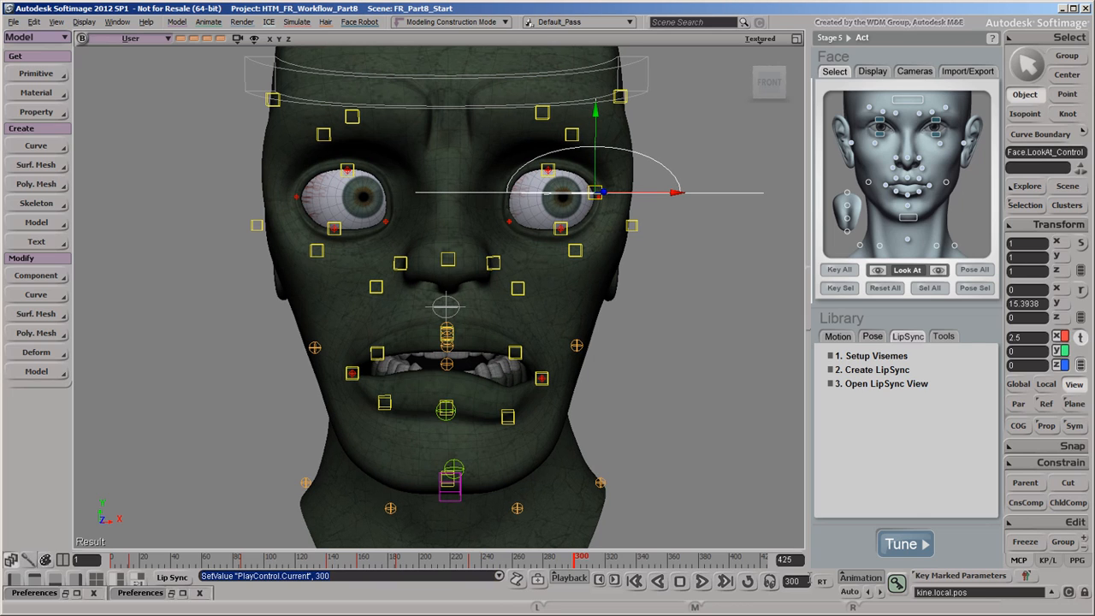
pyautogui.click(1027, 336)
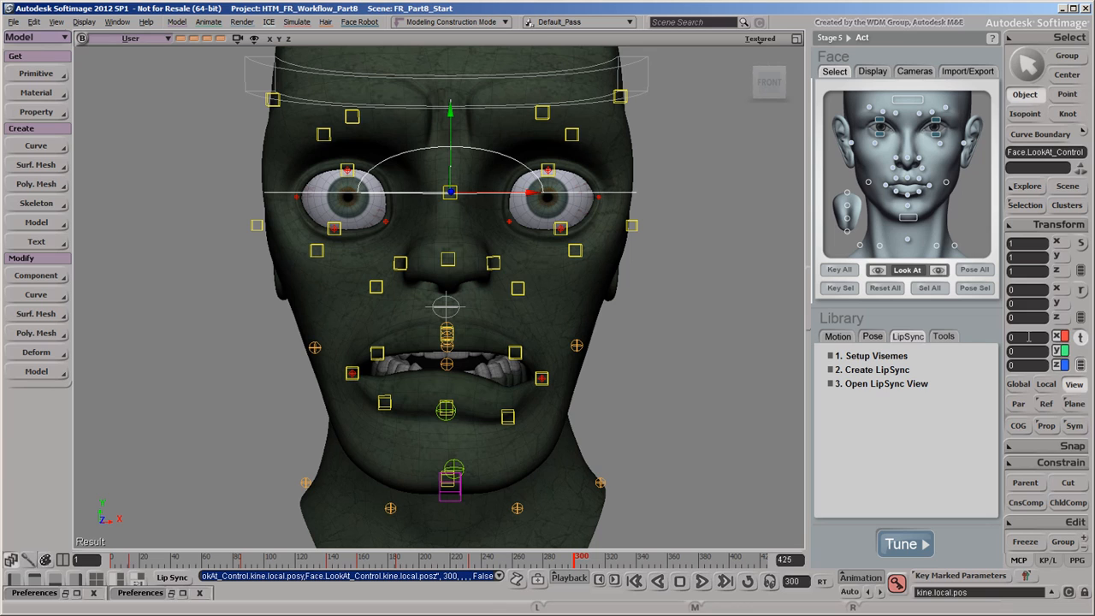
# Insert stepped gaze keys on the Look At curves in the Animation Editor and select all keys.
pyautogui.press('0')
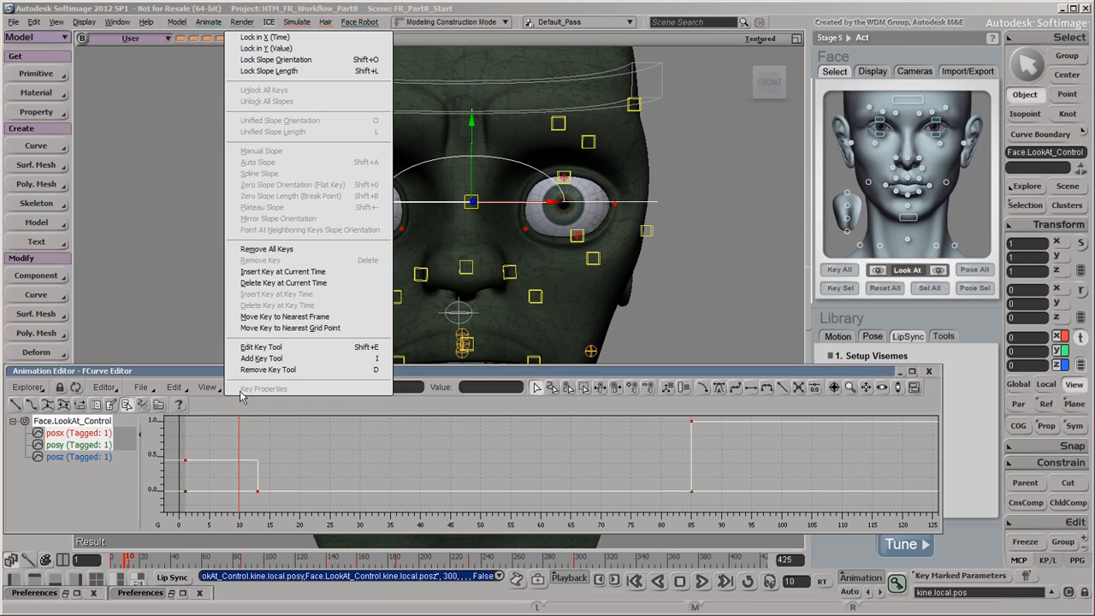
pyautogui.moveTo(337, 278)
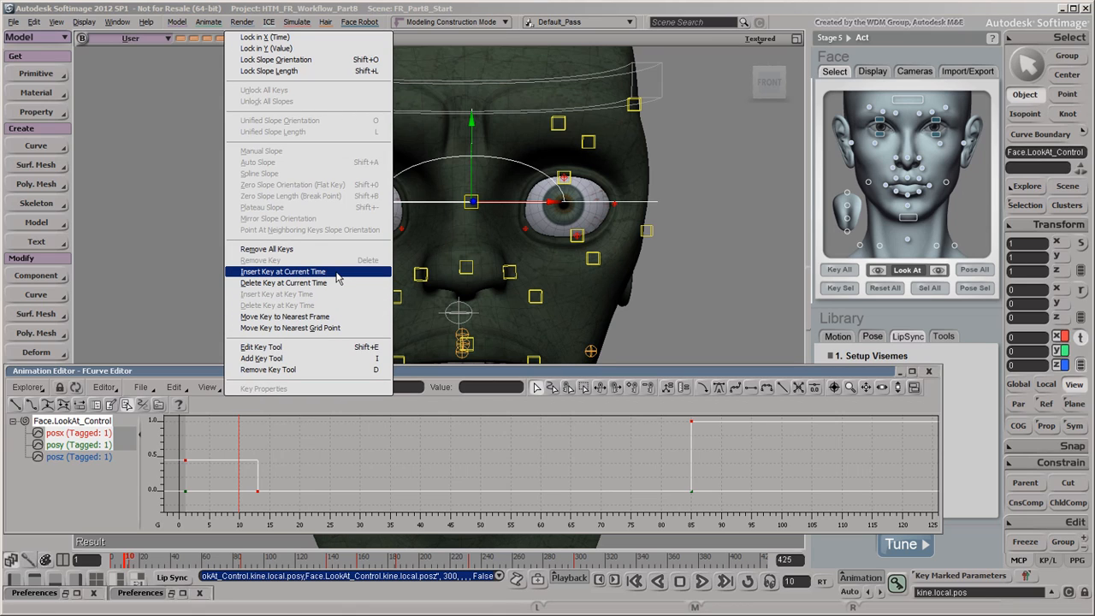
pyautogui.click(283, 270)
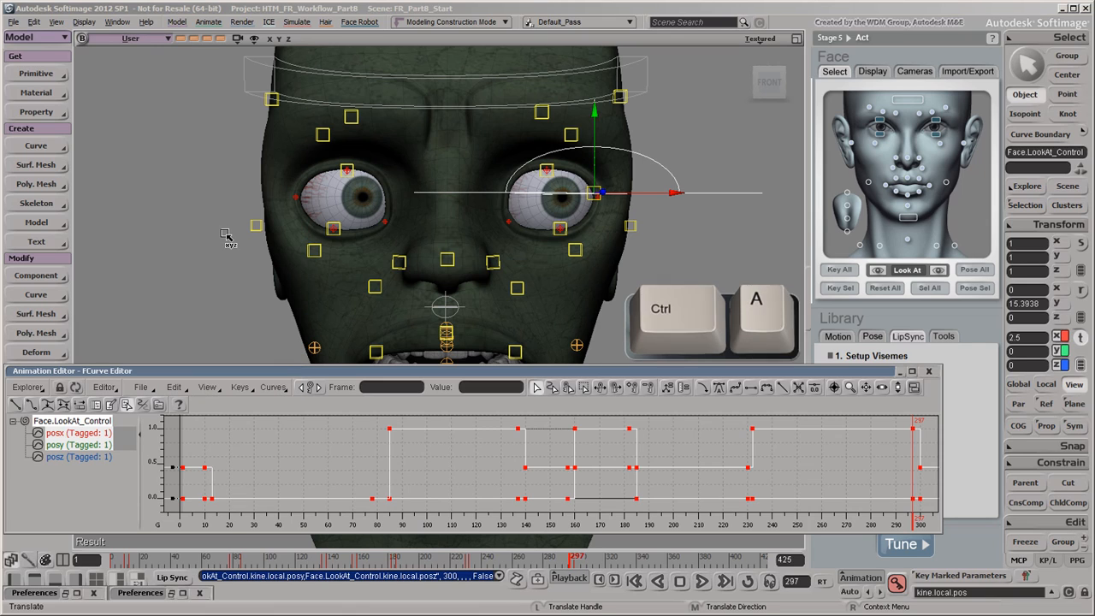
pyautogui.press('ctrl+a')
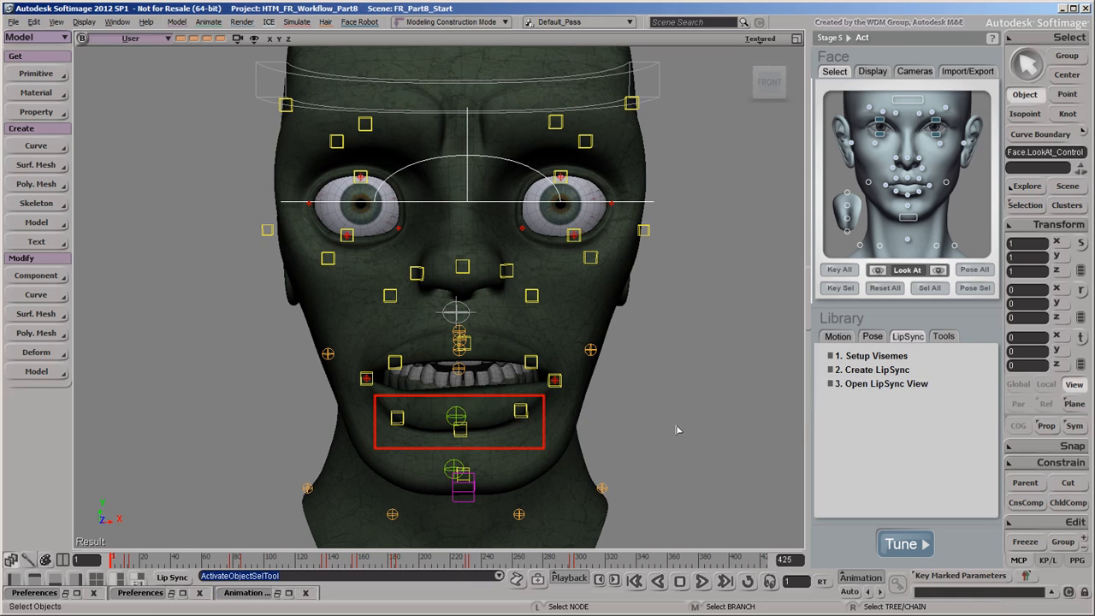
# Mute the phoneme audio track in the Lip Sync Editor and select a lower lip control.
pyautogui.click(520, 411)
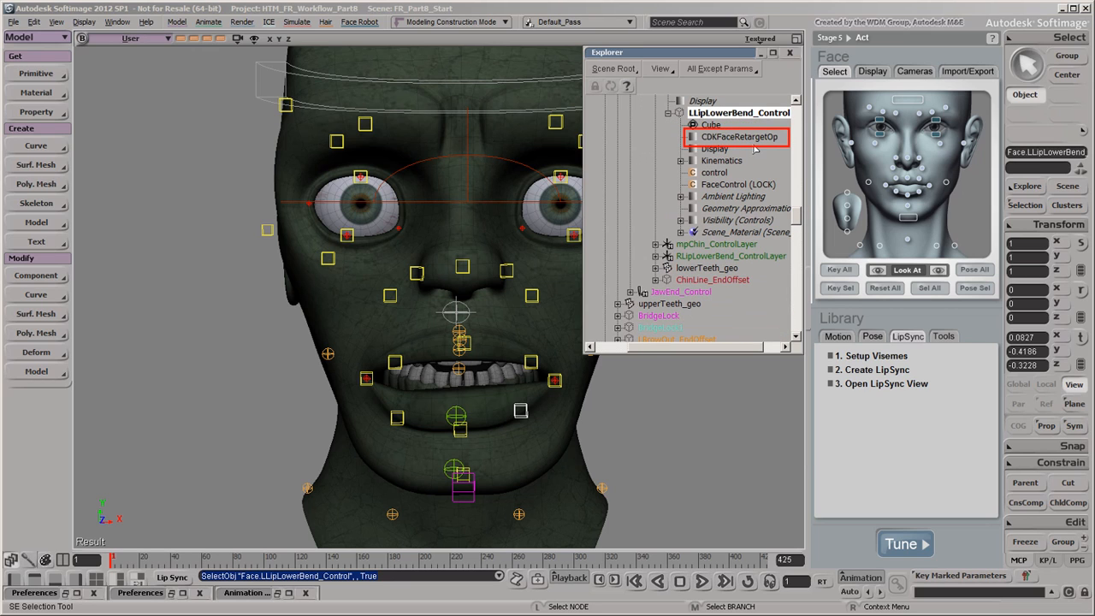
pyautogui.click(787, 51)
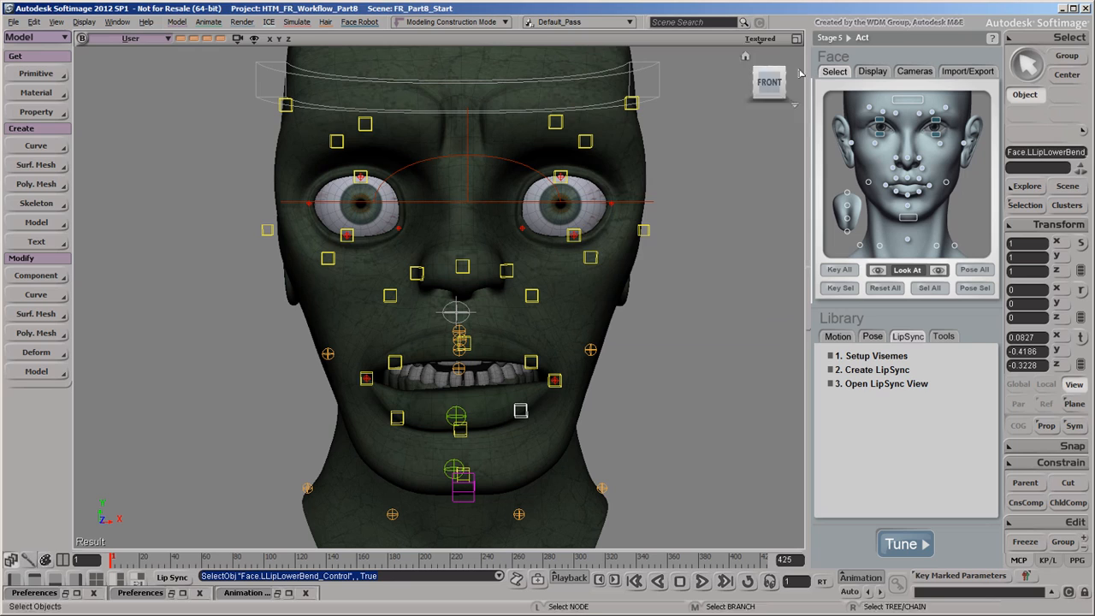
pyautogui.click(883, 383)
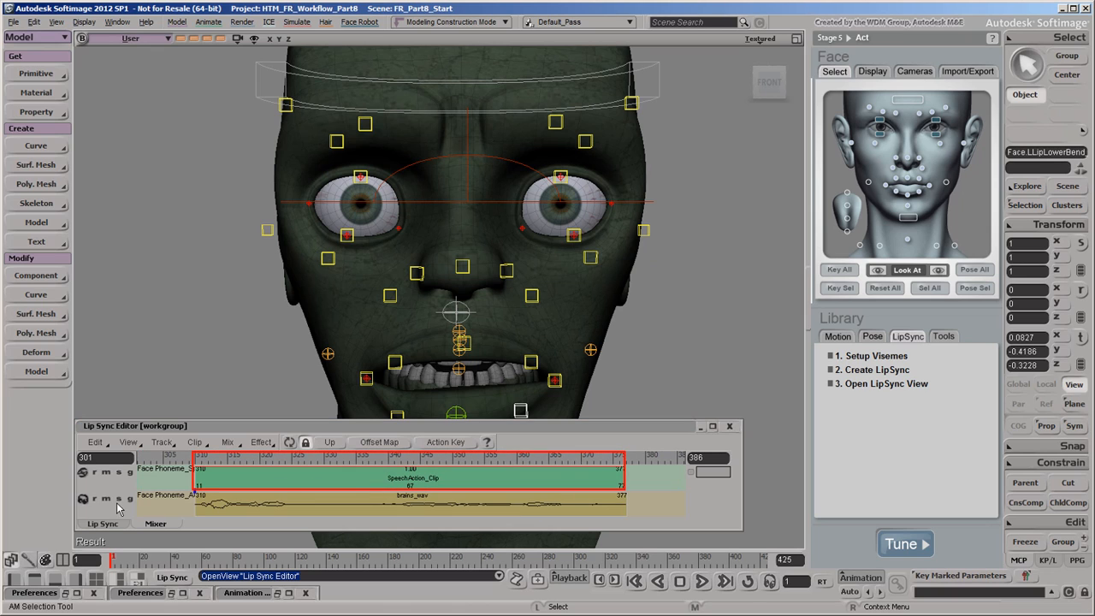
pyautogui.click(106, 498)
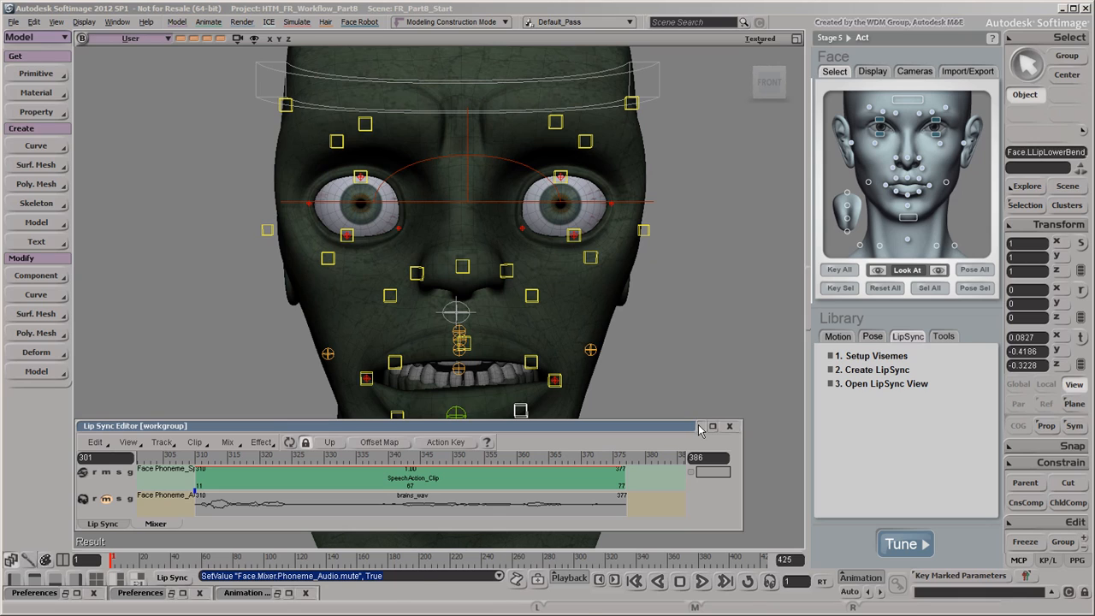
pyautogui.click(729, 426)
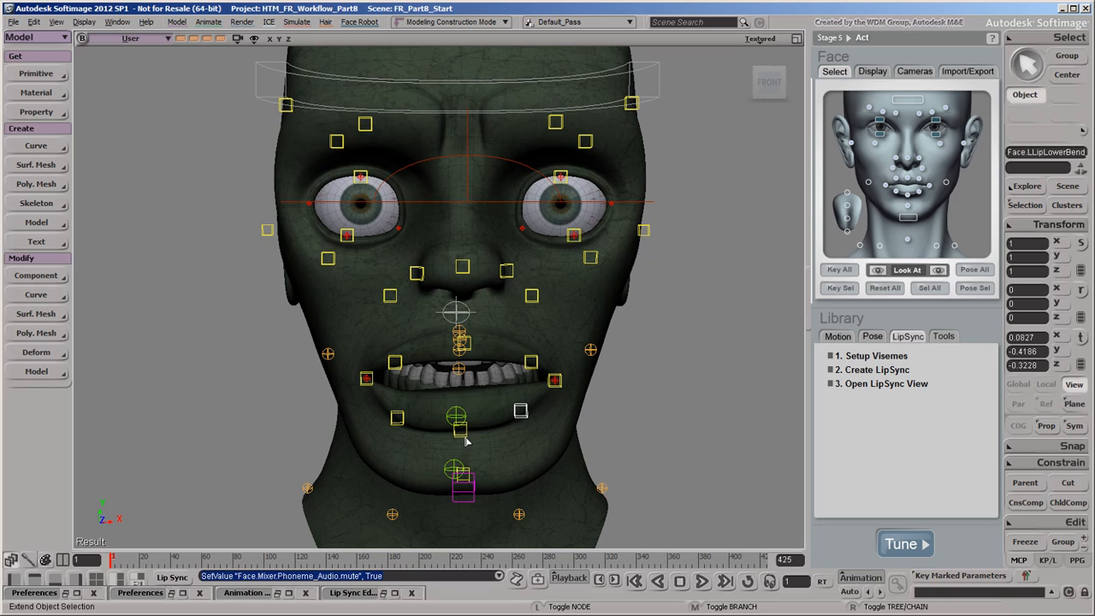
pyautogui.click(397, 420)
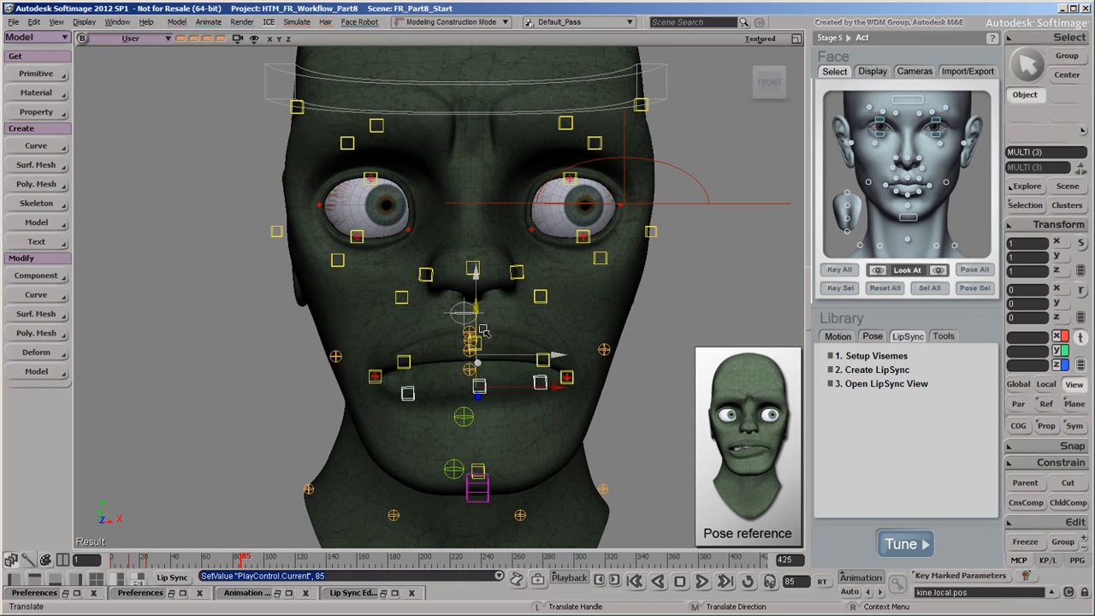
# Pose and key the lower lip controls to match the reference at several frames, then view their curves.
pyautogui.click(404, 363)
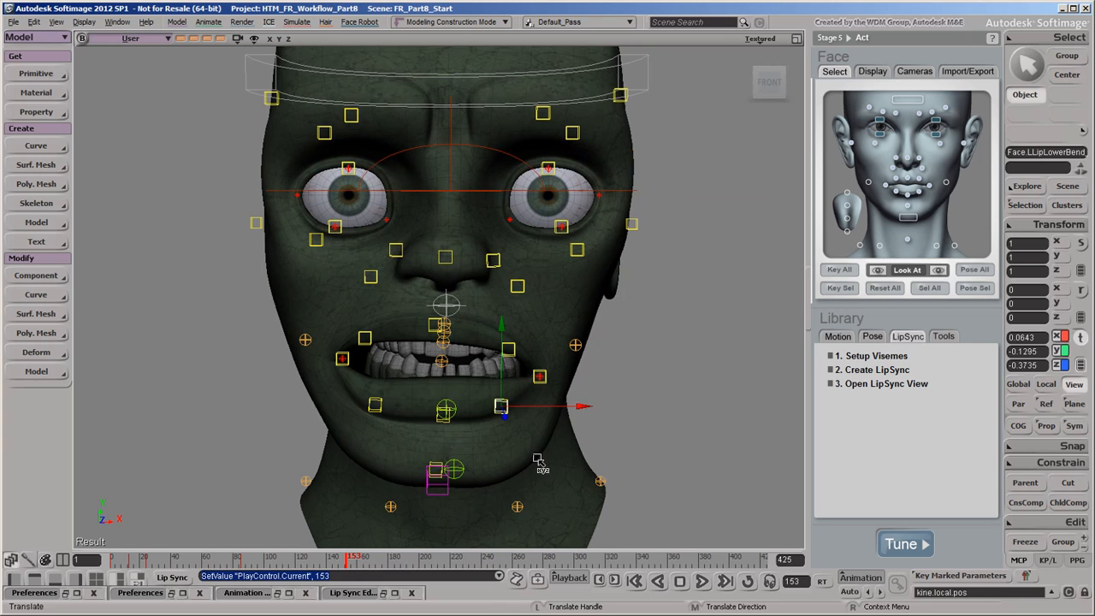
pyautogui.click(375, 405)
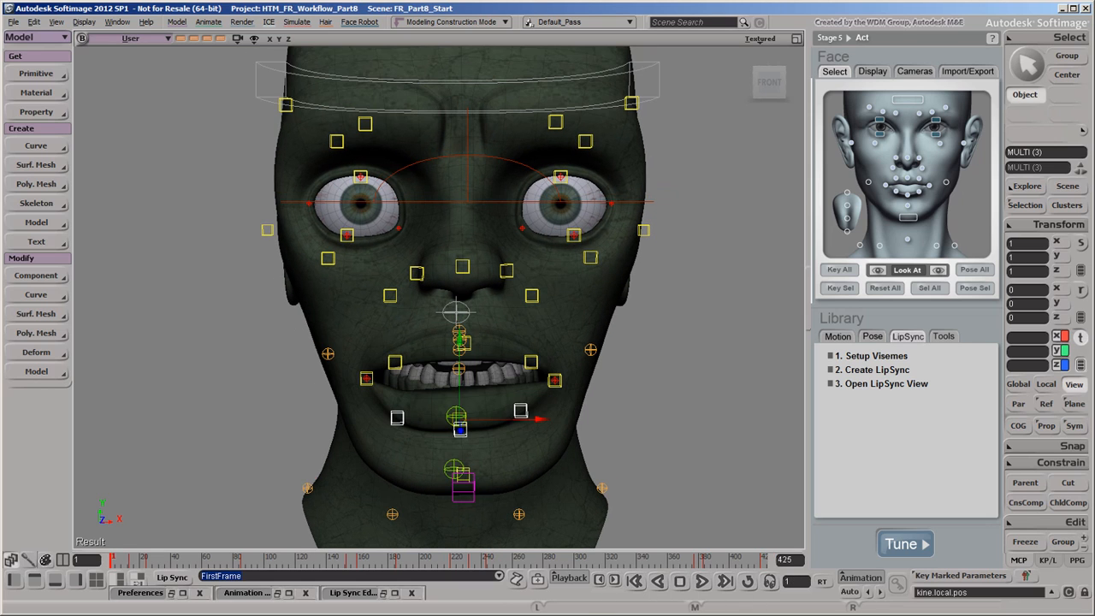
pyautogui.click(246, 592)
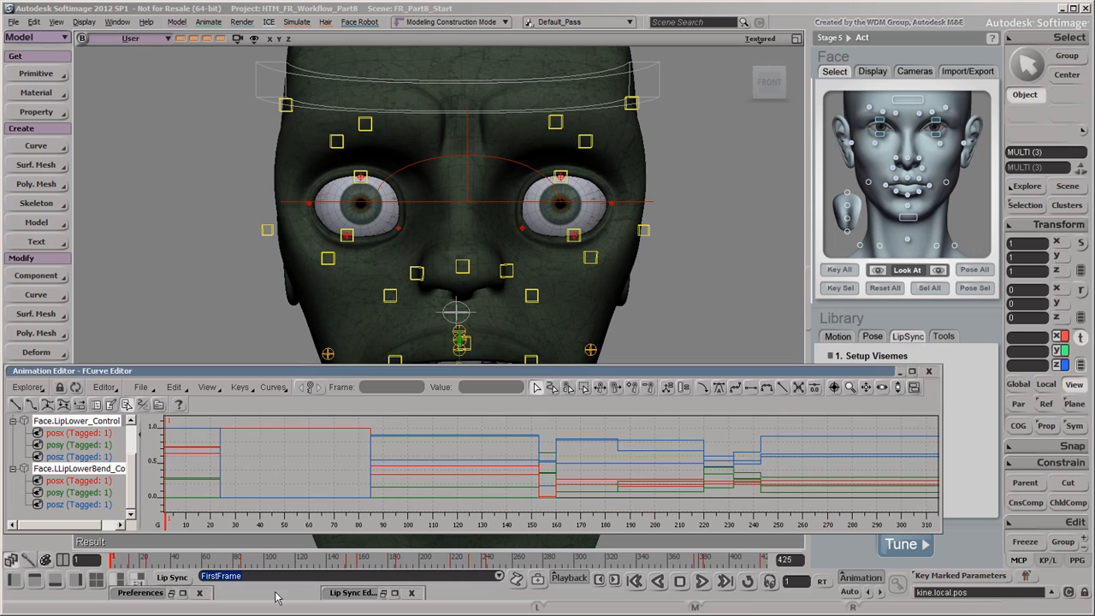
# Select all lip control curves, close the FCurve window and deselect all face controls.
pyautogui.click(174, 387)
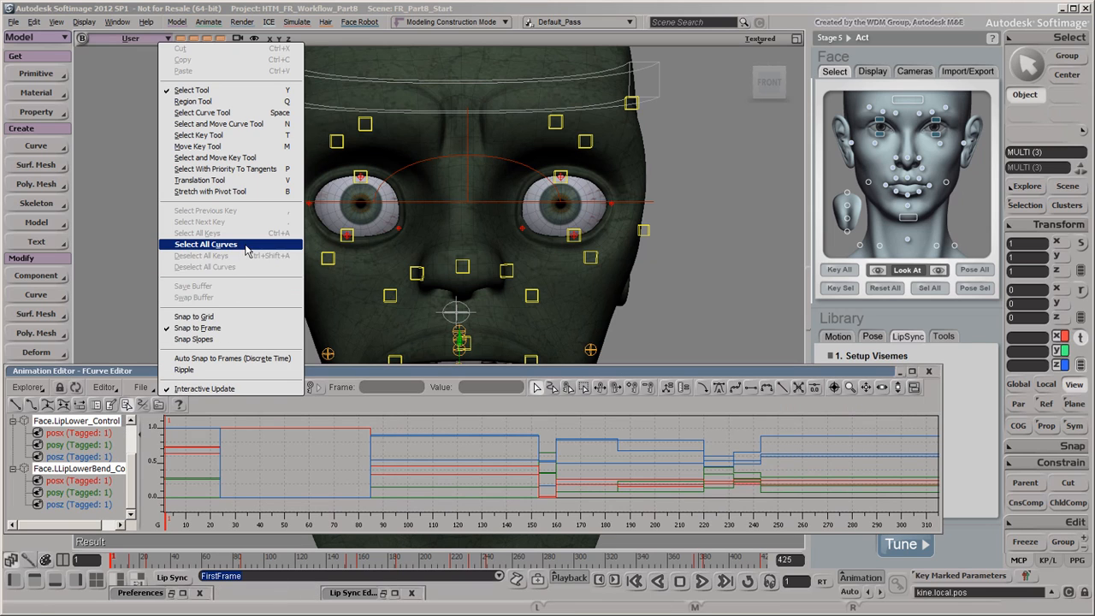
pyautogui.click(205, 243)
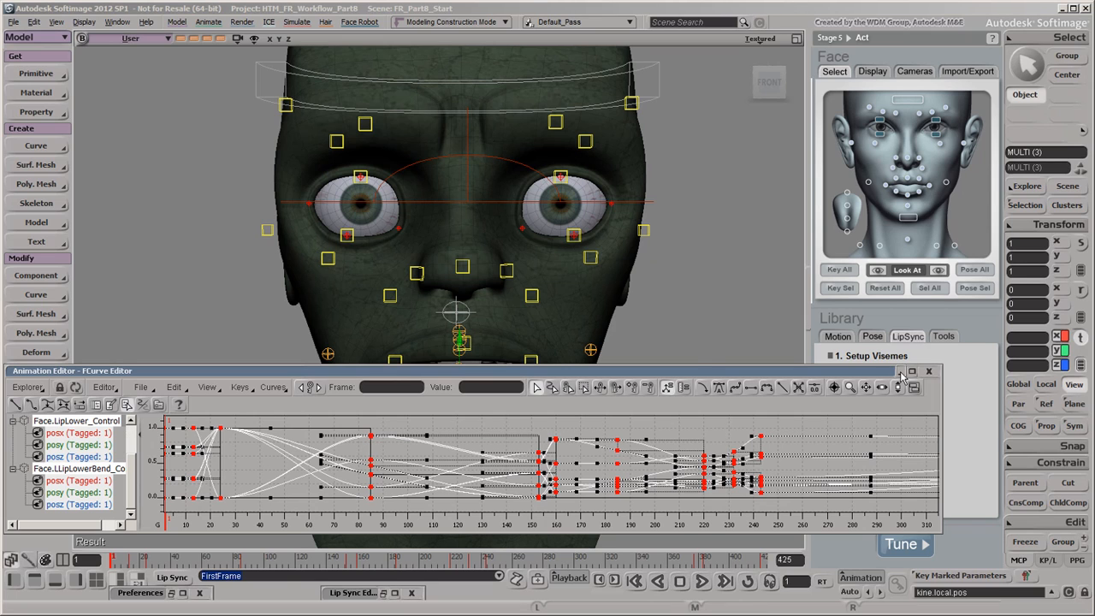
pyautogui.click(928, 369)
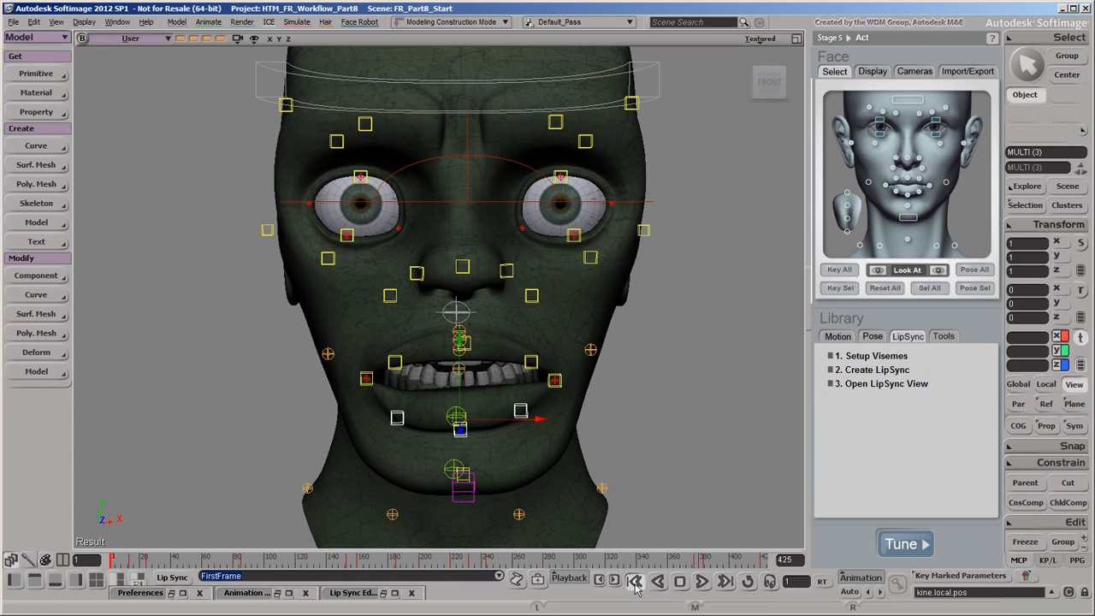
pyautogui.click(617, 581)
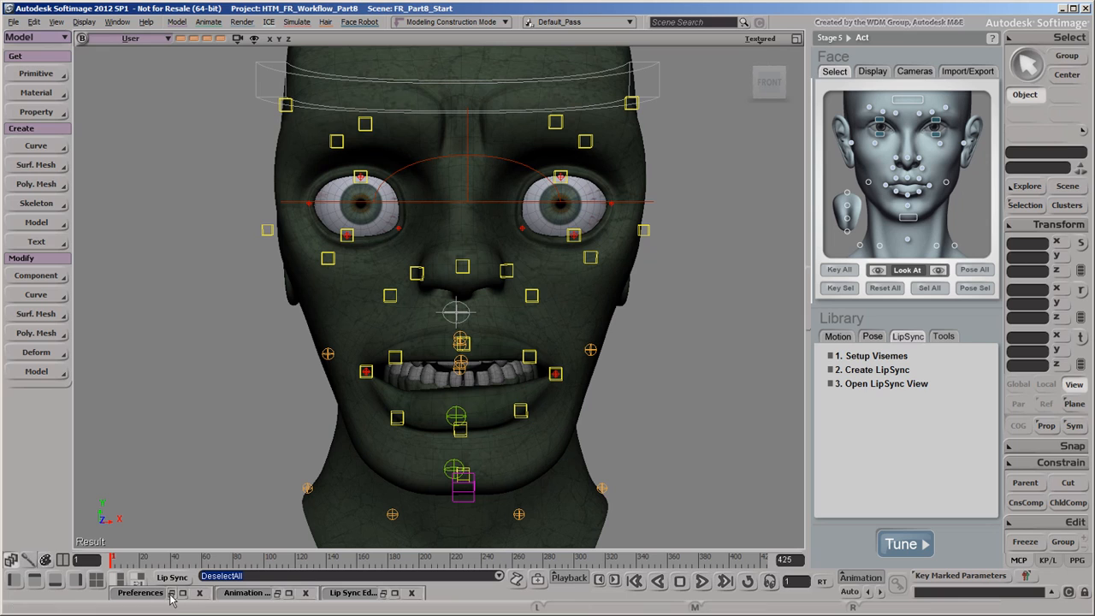
# Set the Save Key Command preference to Key Marked Parameters and close Preferences.
pyautogui.click(141, 592)
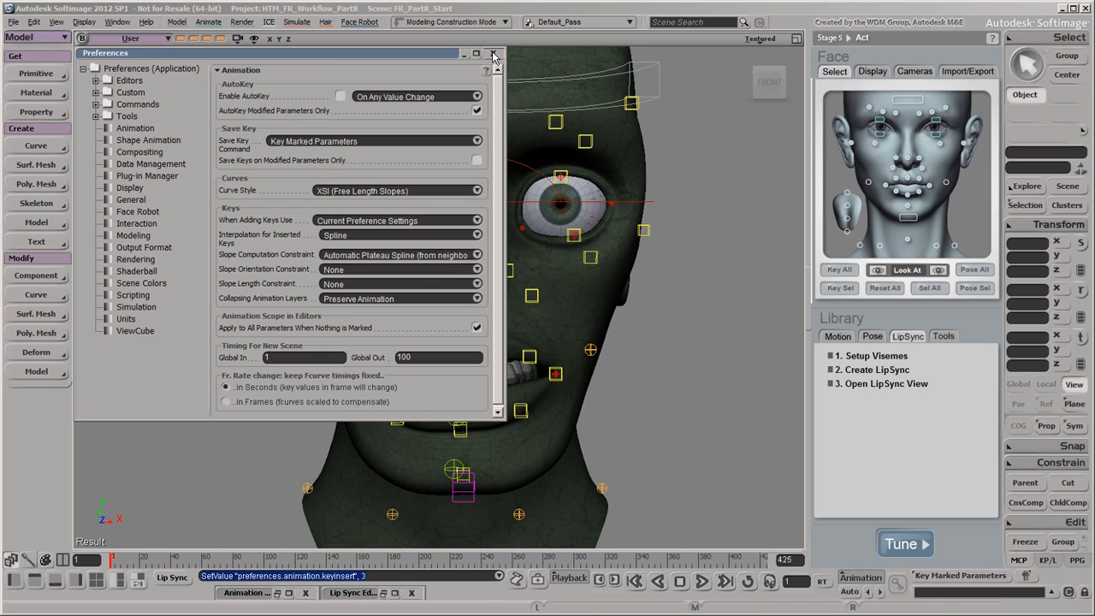
pyautogui.click(493, 53)
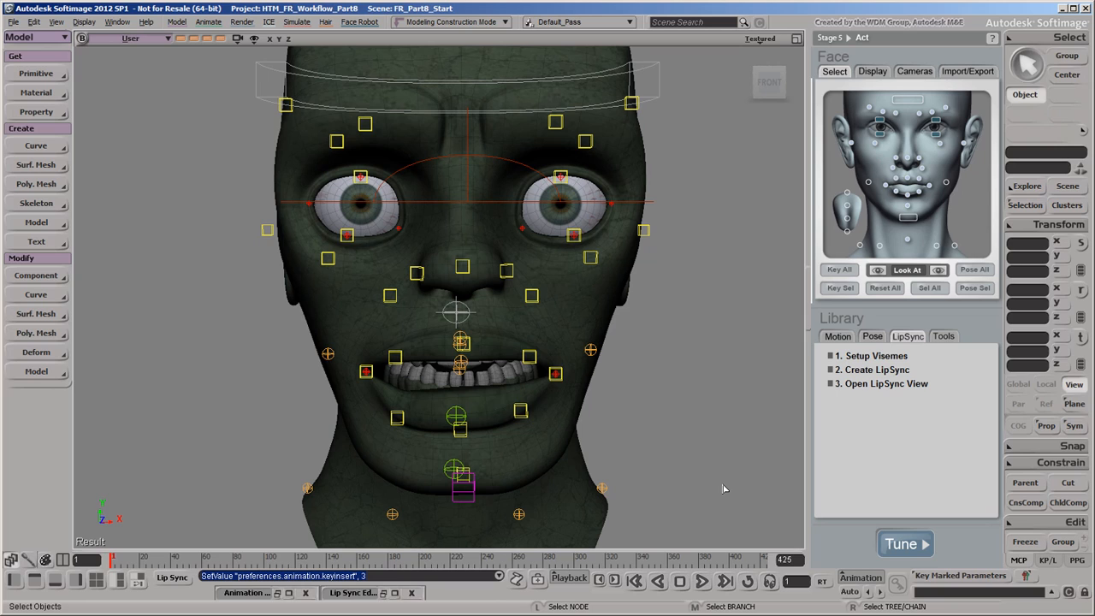
pyautogui.moveTo(807, 427)
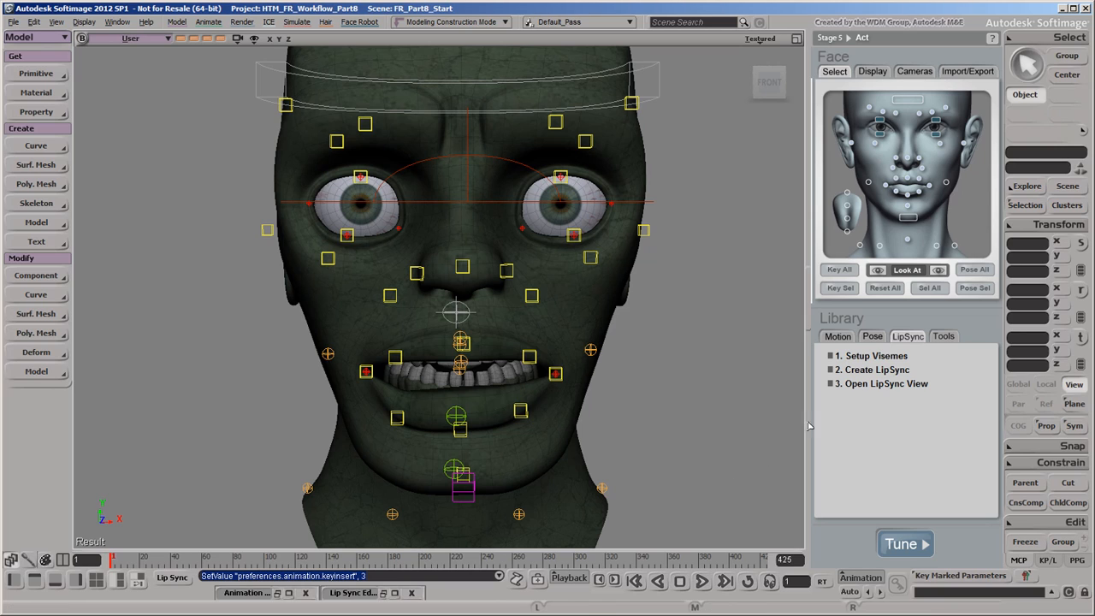
# Show the Library's Tools tab and bring up the Blink Properties.
pyautogui.click(943, 336)
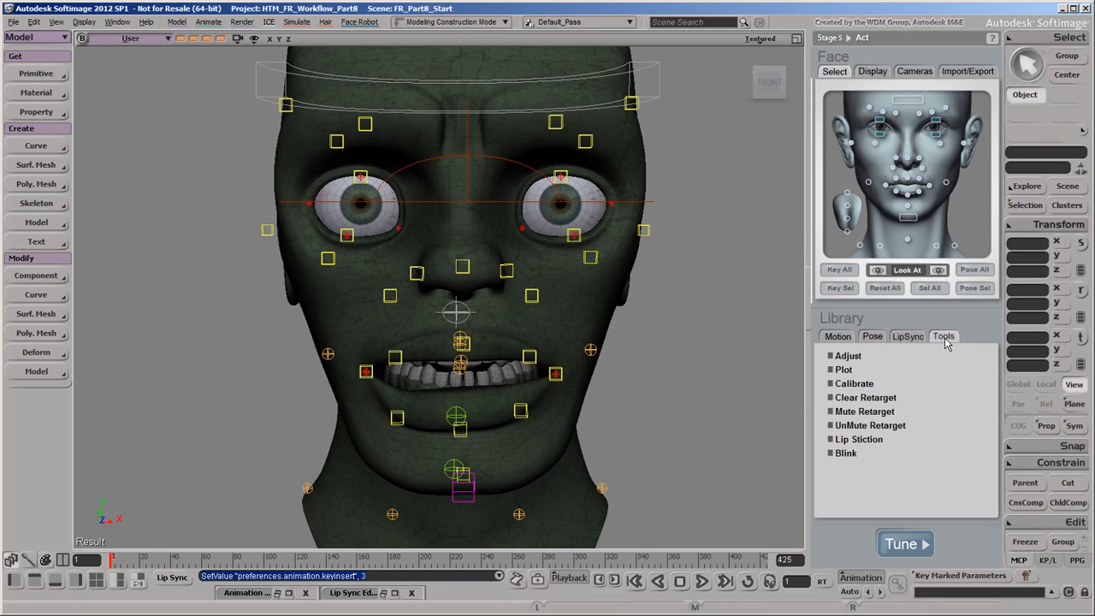
pyautogui.click(848, 354)
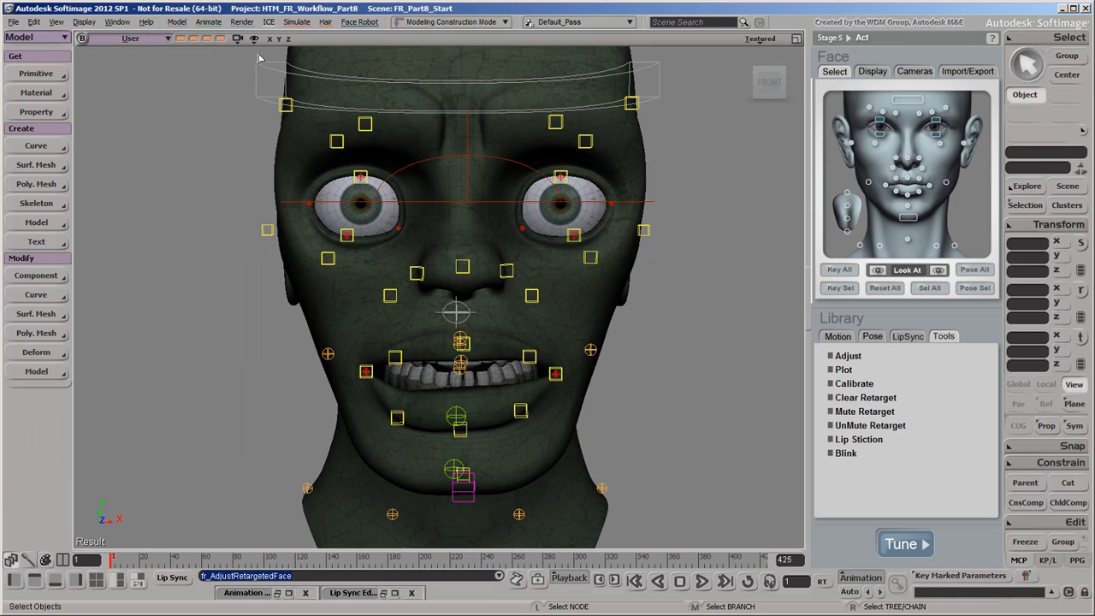
pyautogui.moveTo(860, 438)
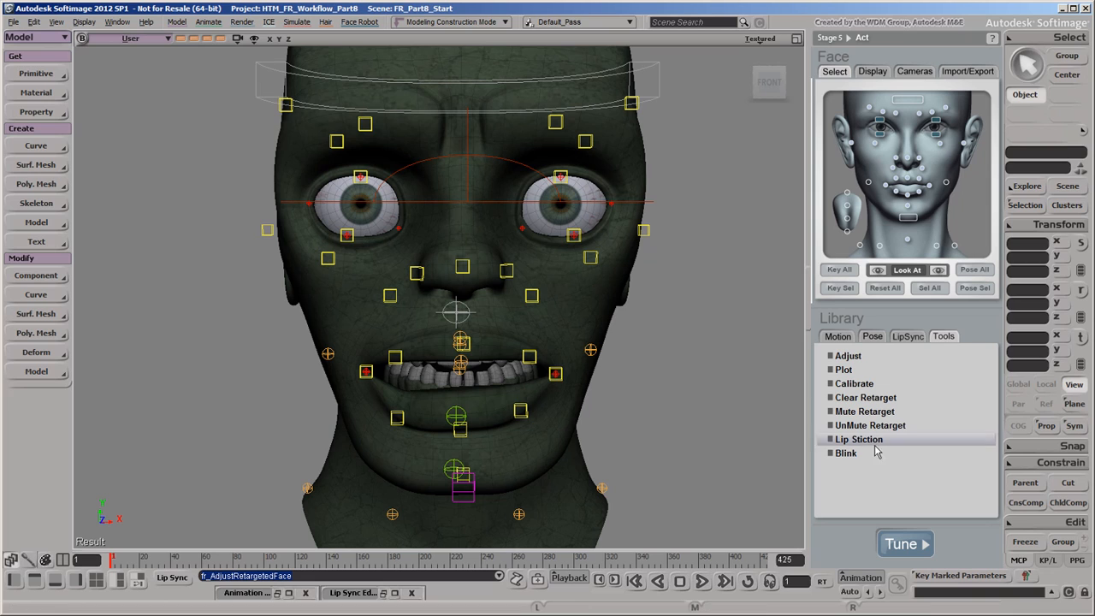
pyautogui.click(845, 452)
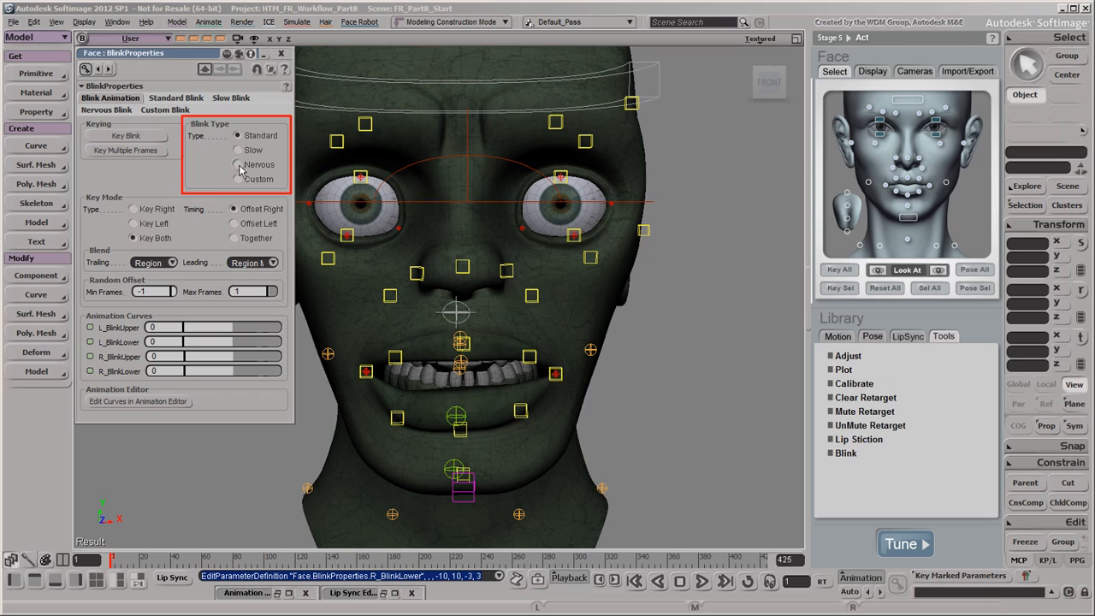
# Set the Standard blink to Key Both eyes with Offset Right timing.
pyautogui.click(240, 164)
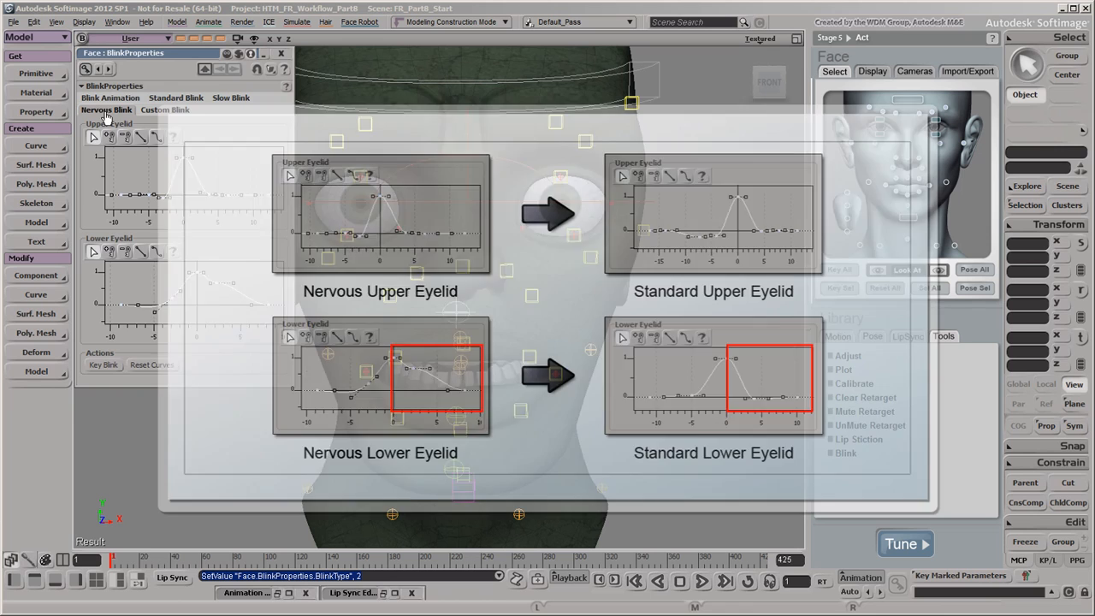
pyautogui.click(109, 98)
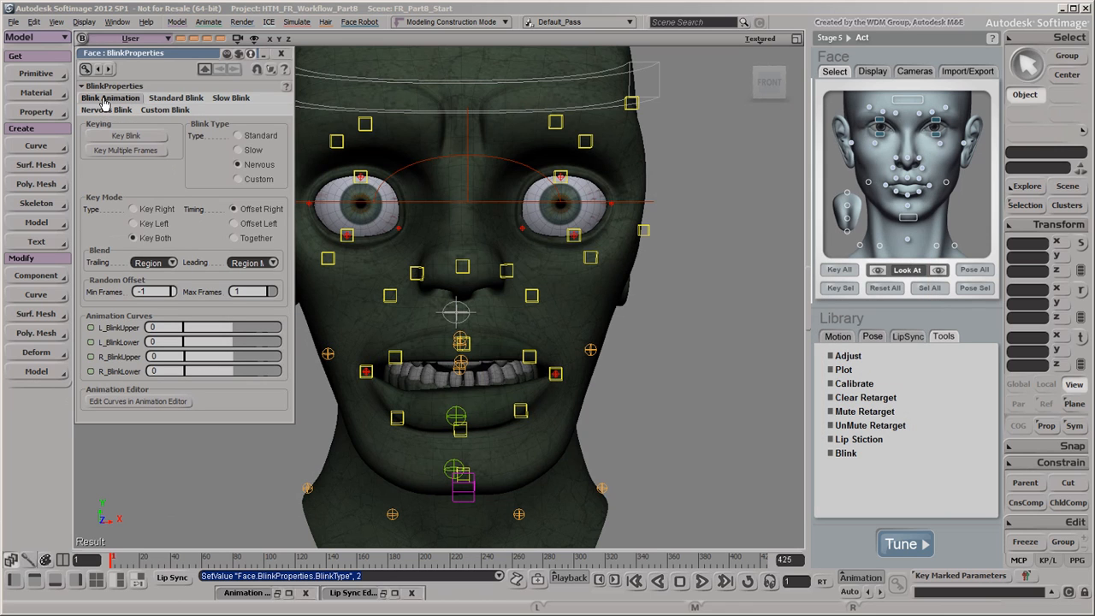
pyautogui.click(133, 209)
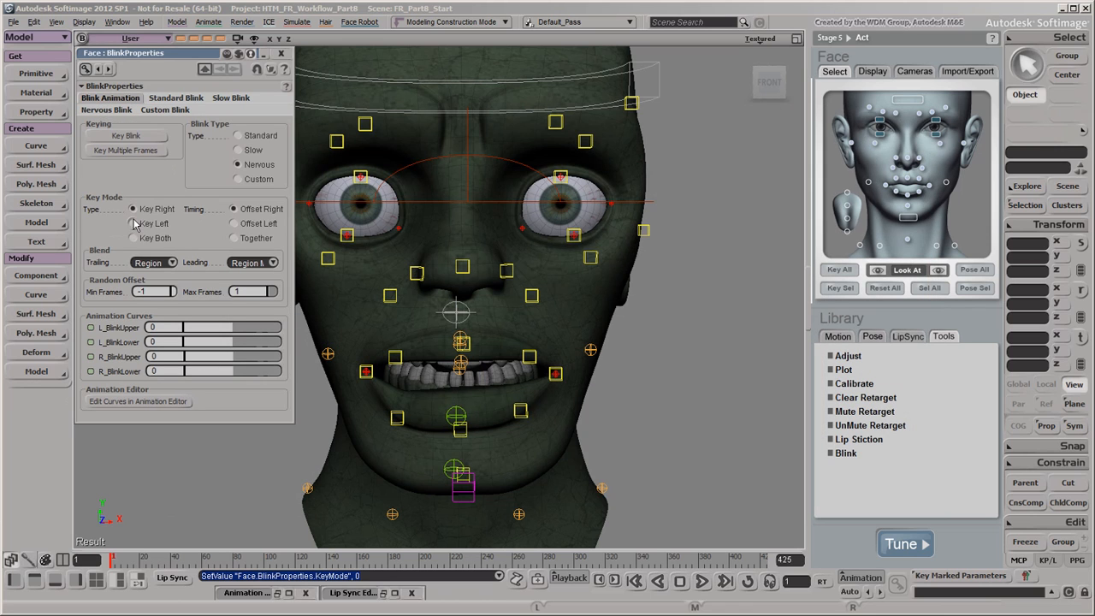
pyautogui.click(133, 238)
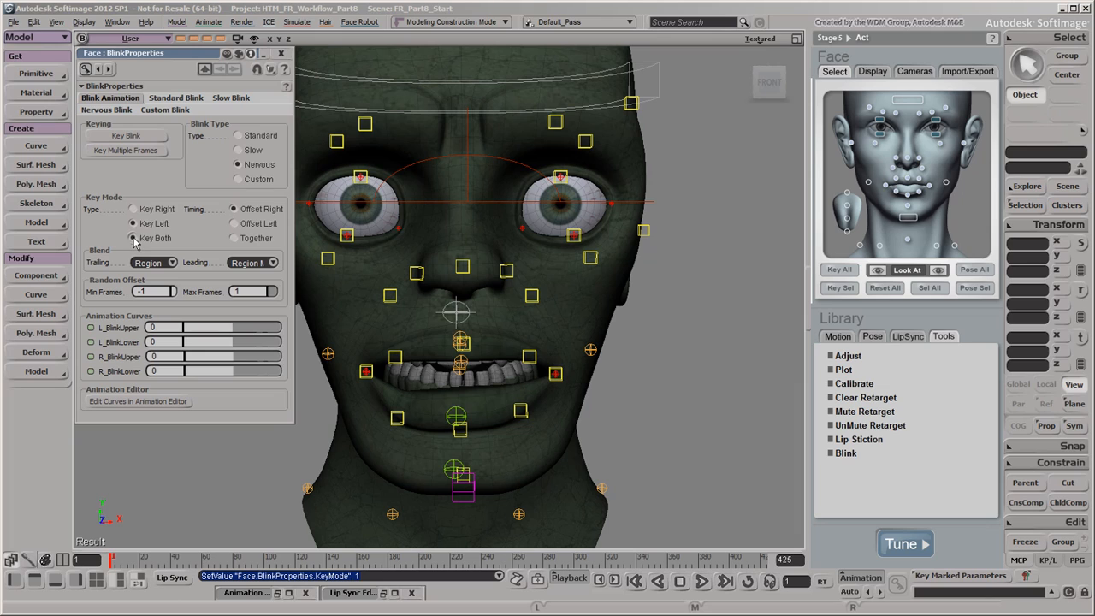
pyautogui.click(134, 238)
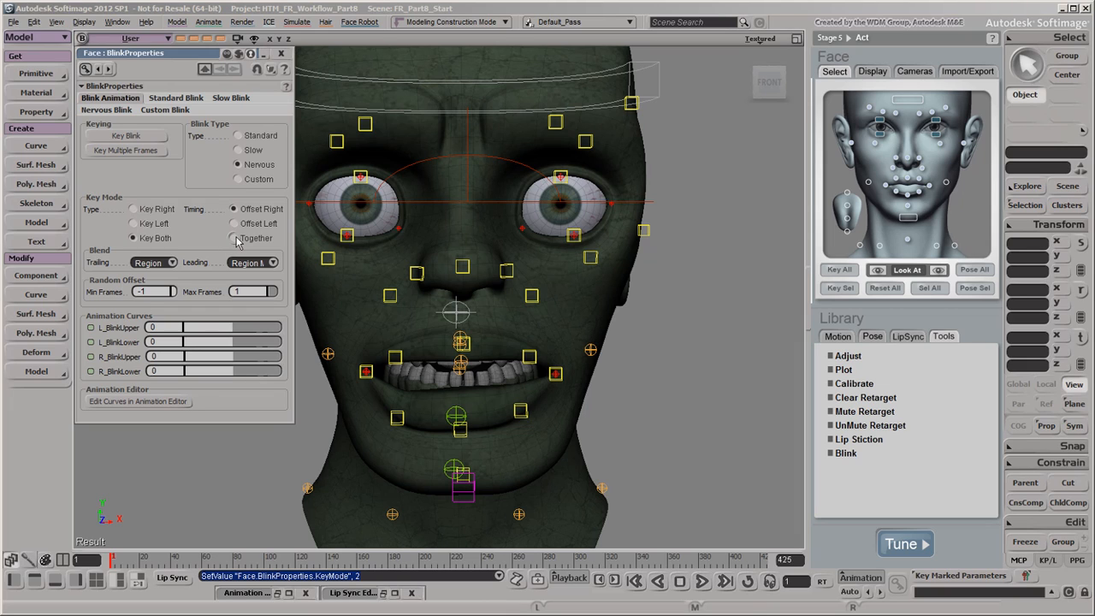
pyautogui.click(236, 238)
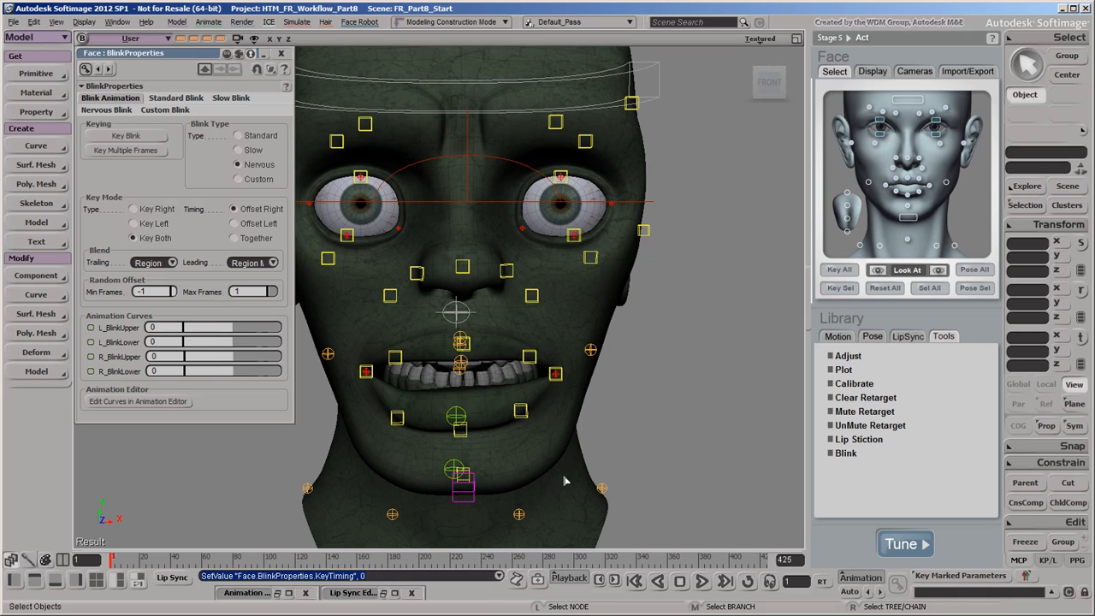
# Move to the blink frame and key a blink on the zombie's eyelids.
pyautogui.click(127, 137)
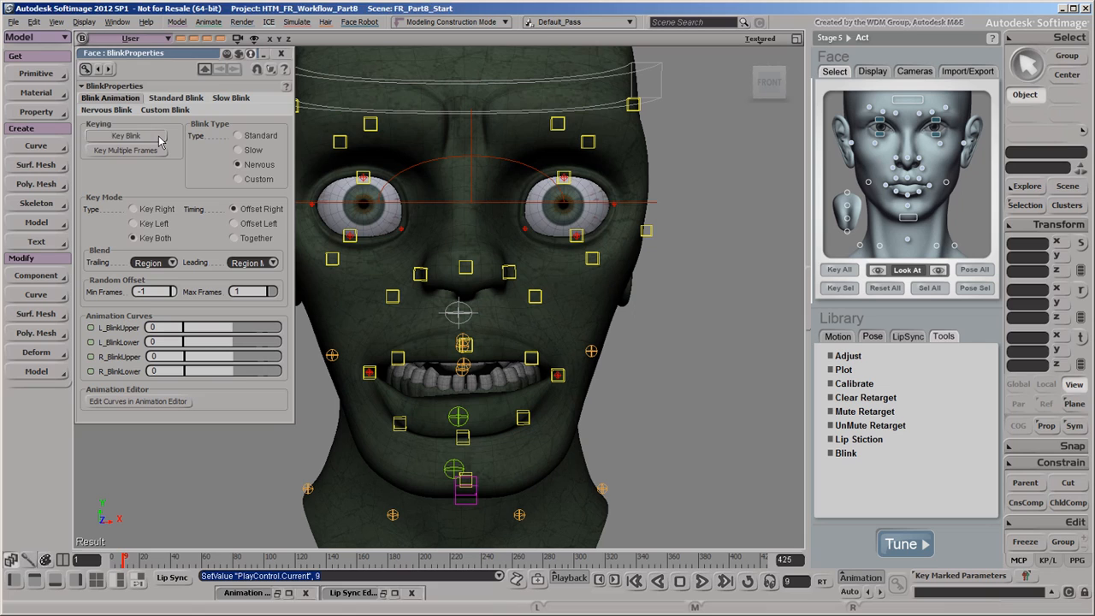
pyautogui.click(127, 135)
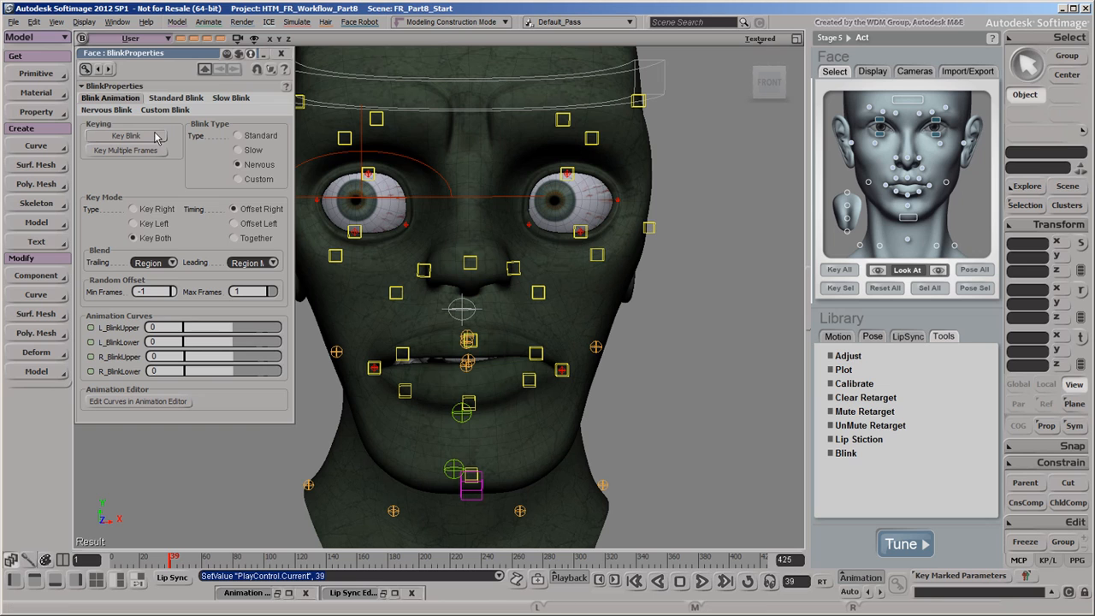
pyautogui.click(127, 135)
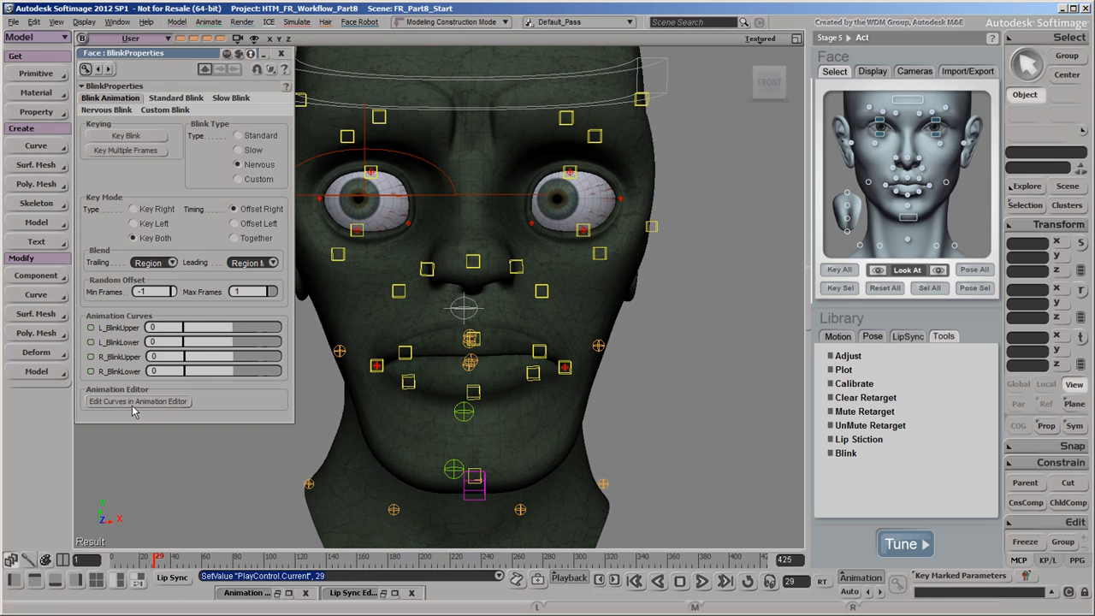
pyautogui.click(137, 401)
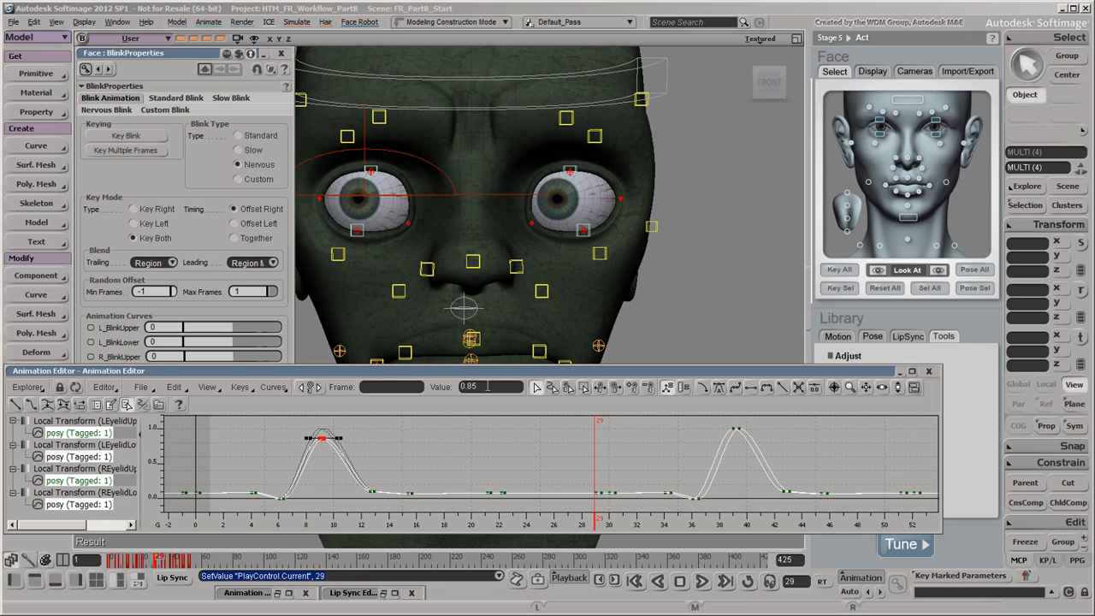
pyautogui.moveTo(283, 420); pyautogui.dragTo(363, 500)
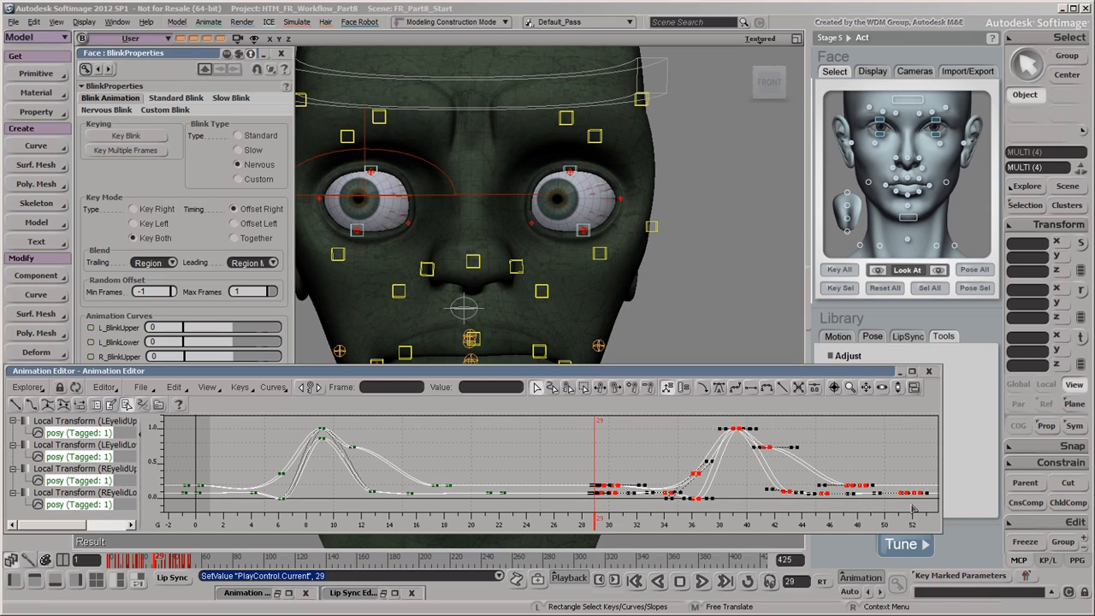
pyautogui.press('Delete')
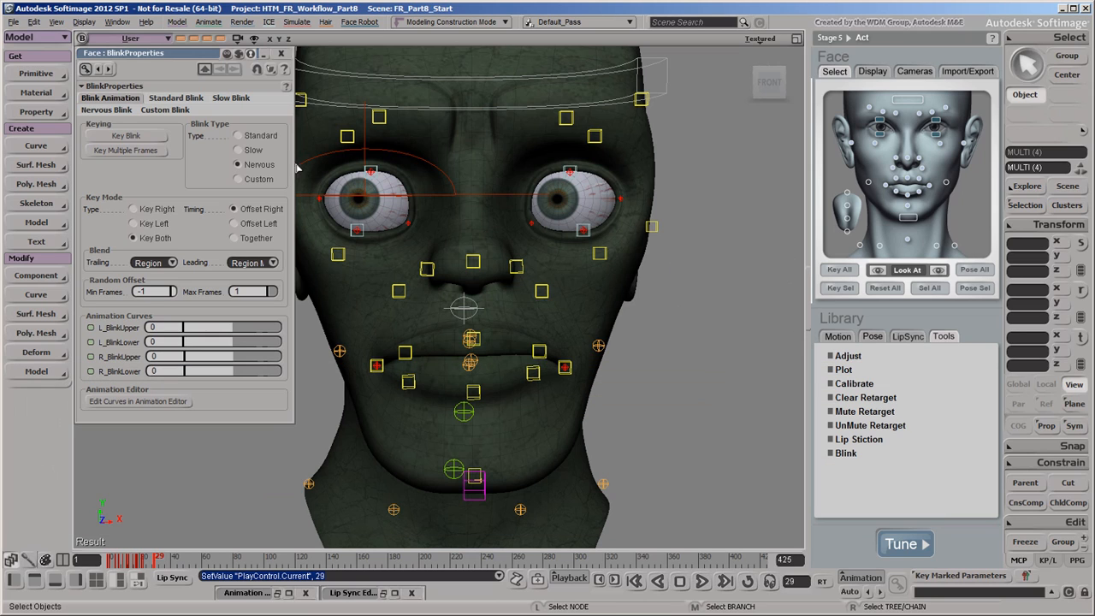
pyautogui.click(165, 109)
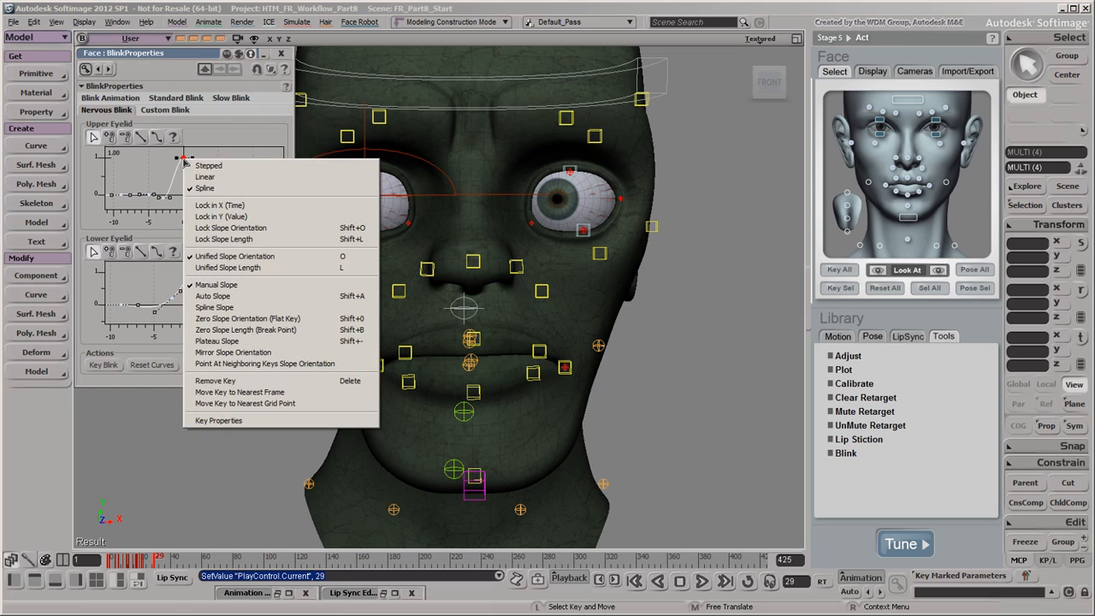
pyautogui.click(220, 421)
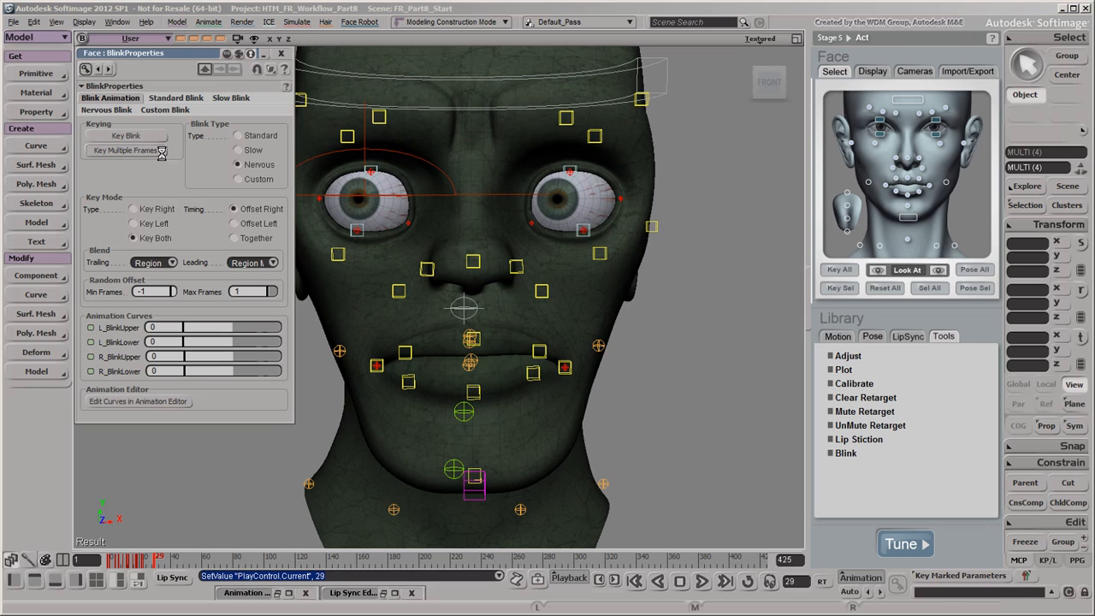
# Key Nervous blinks at frames 49, 79, 137, 157, 183, 230, 305 and 334 and scrub to check them.
pyautogui.click(126, 151)
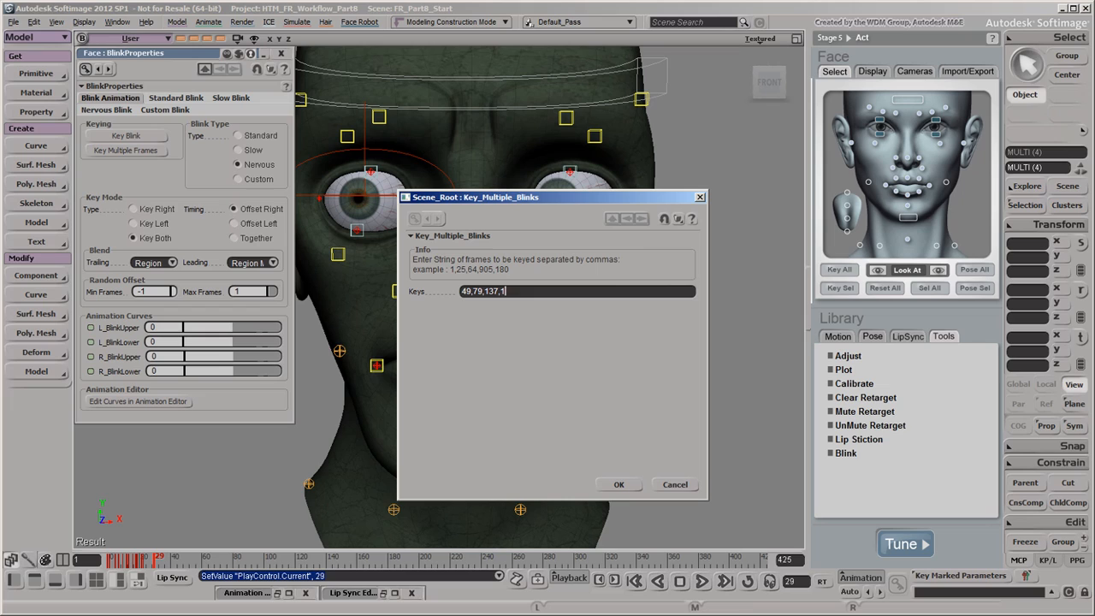
pyautogui.write('157,183,23')
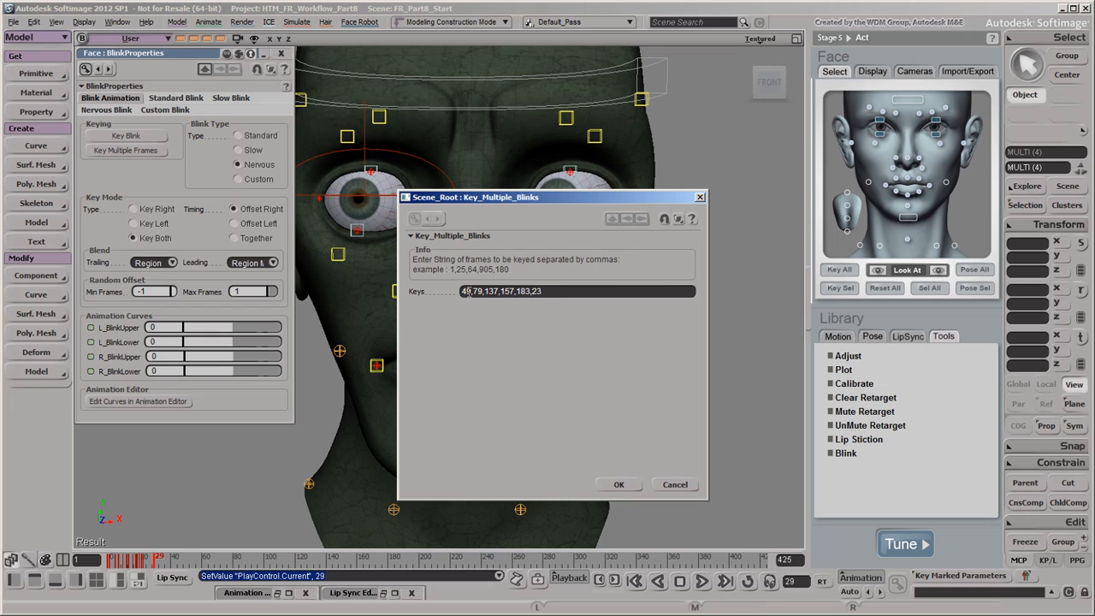
pyautogui.write('230,305,334')
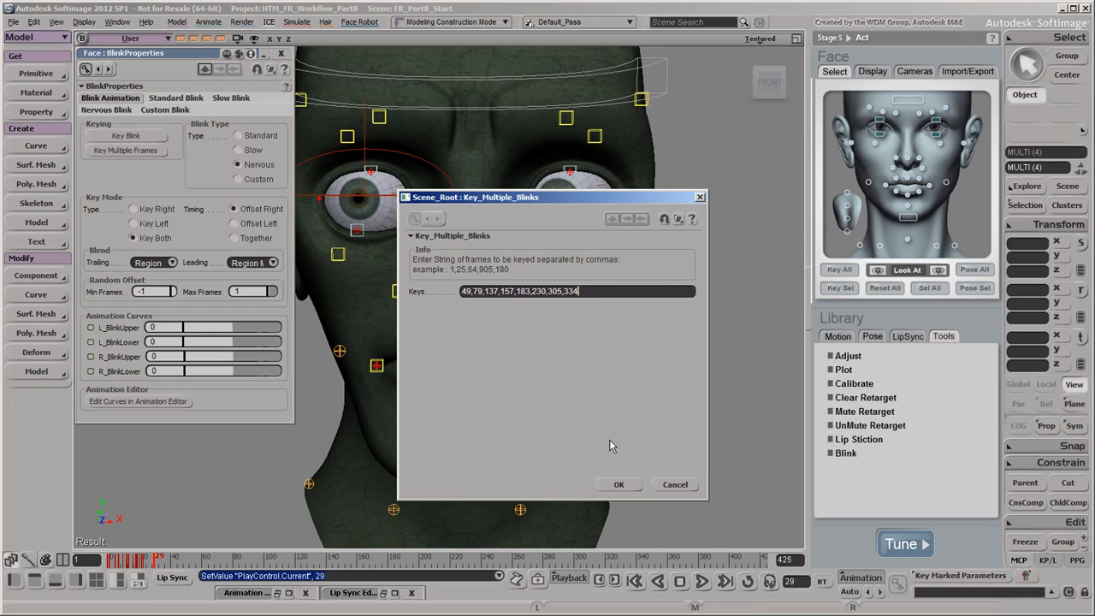
pyautogui.click(620, 485)
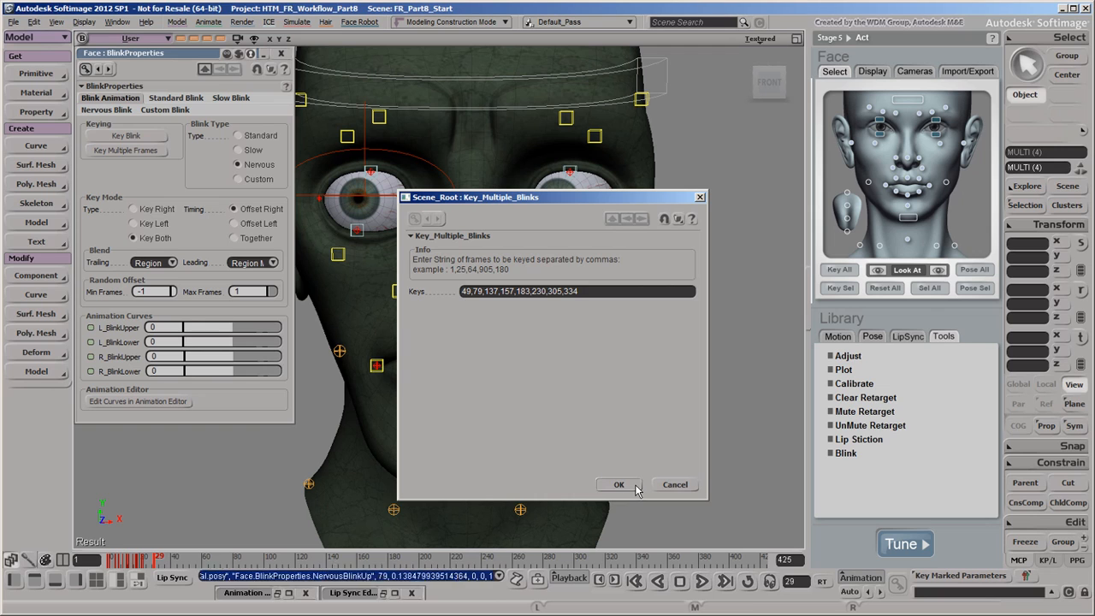
pyautogui.click(619, 484)
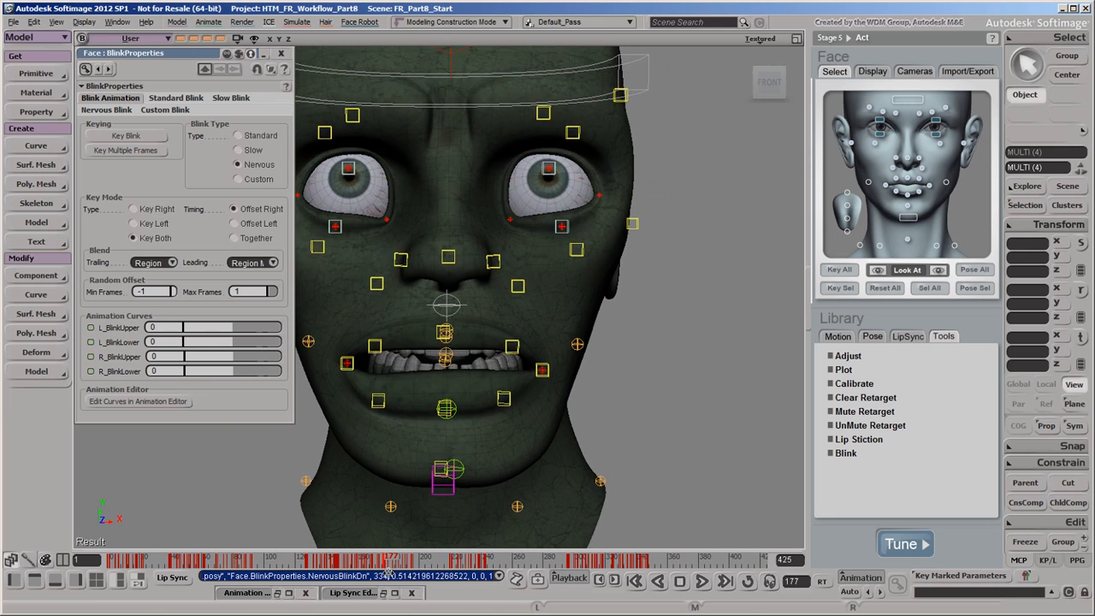
pyautogui.click(636, 581)
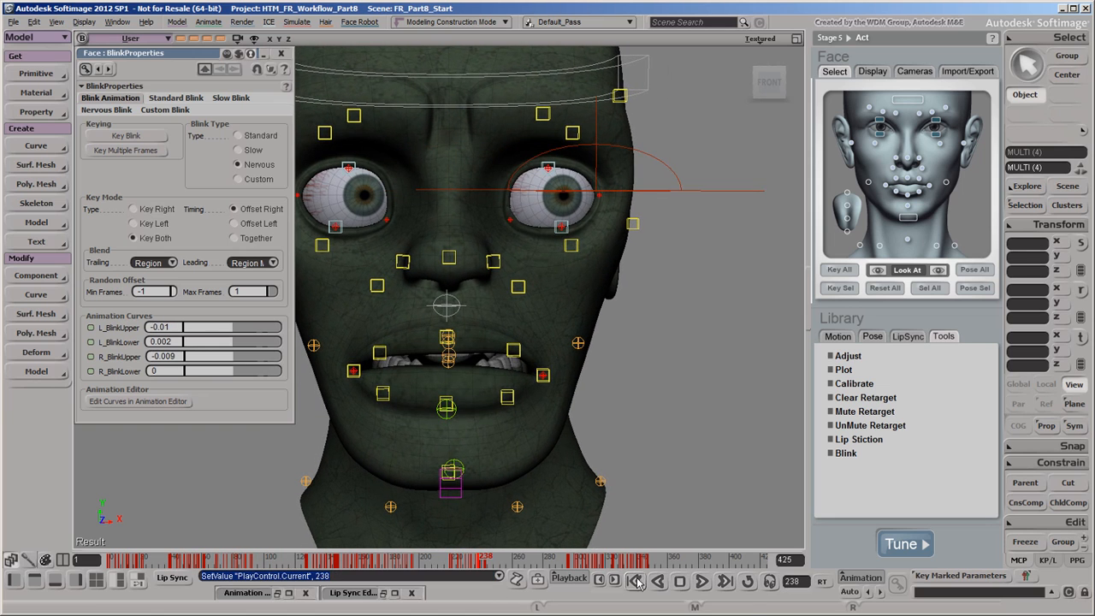
pyautogui.click(637, 582)
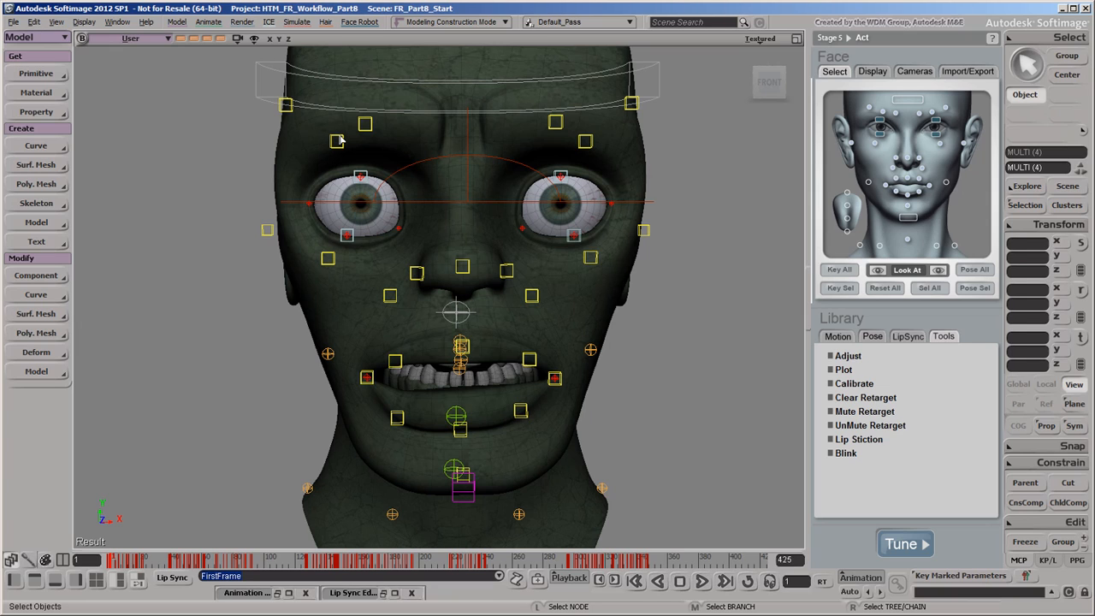
# Key ROrbitalLower, LOrbitalLower, LEyebrowMid and REyebrowMid translated into a squint at frame 10.
pyautogui.click(591, 259)
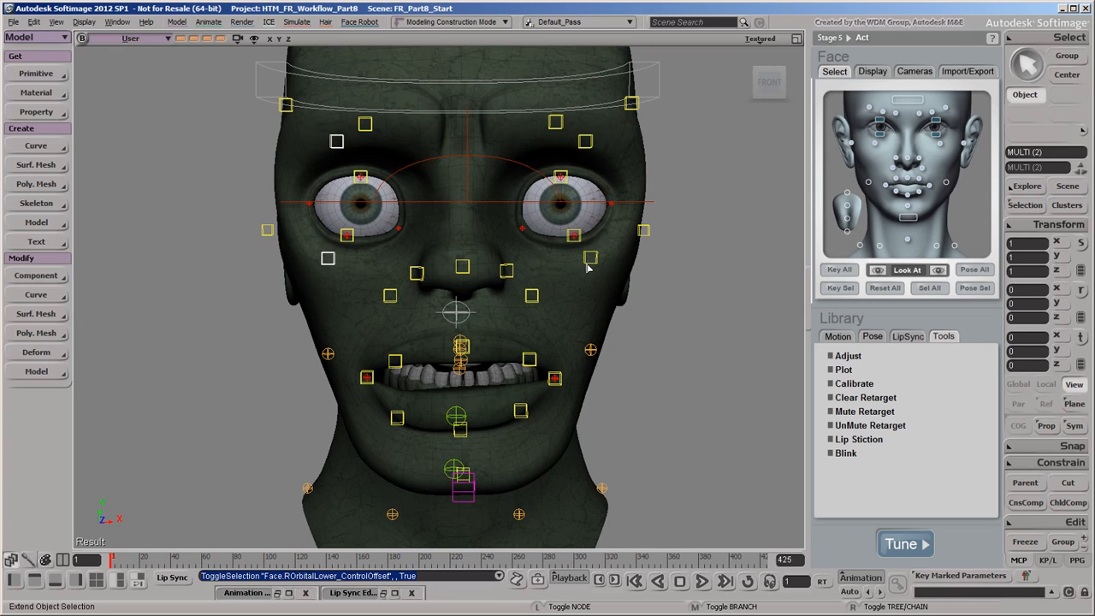
pyautogui.click(589, 141)
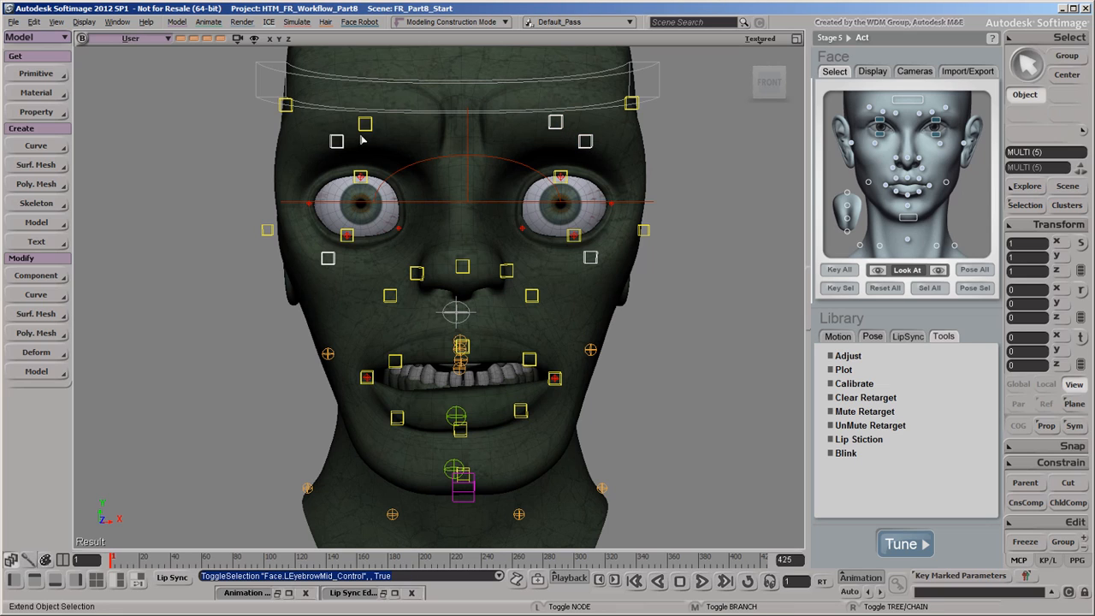
pyautogui.click(366, 123)
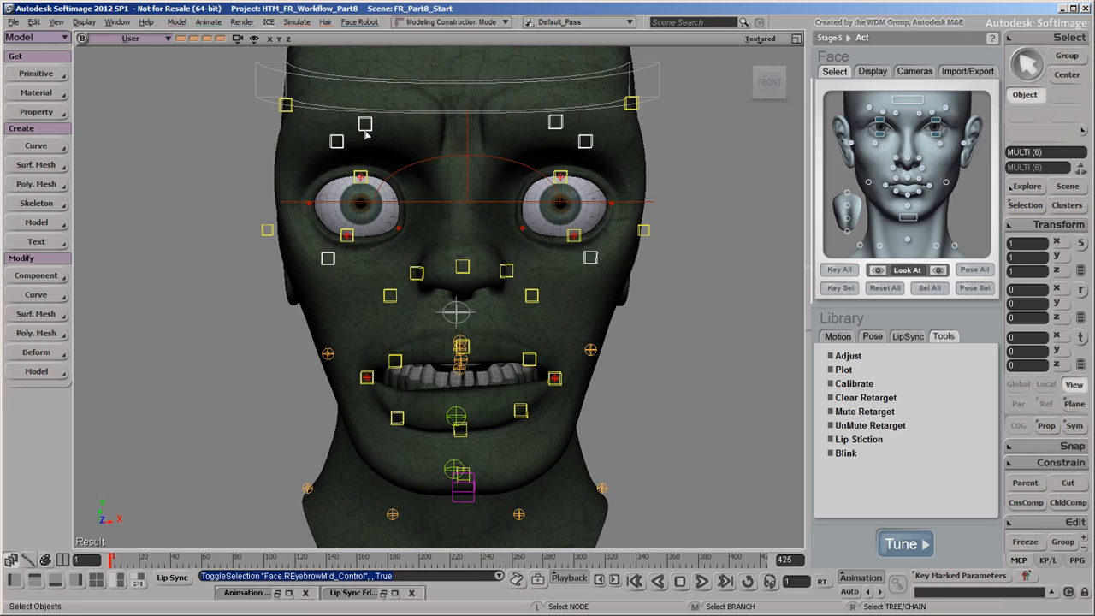
pyautogui.click(460, 175)
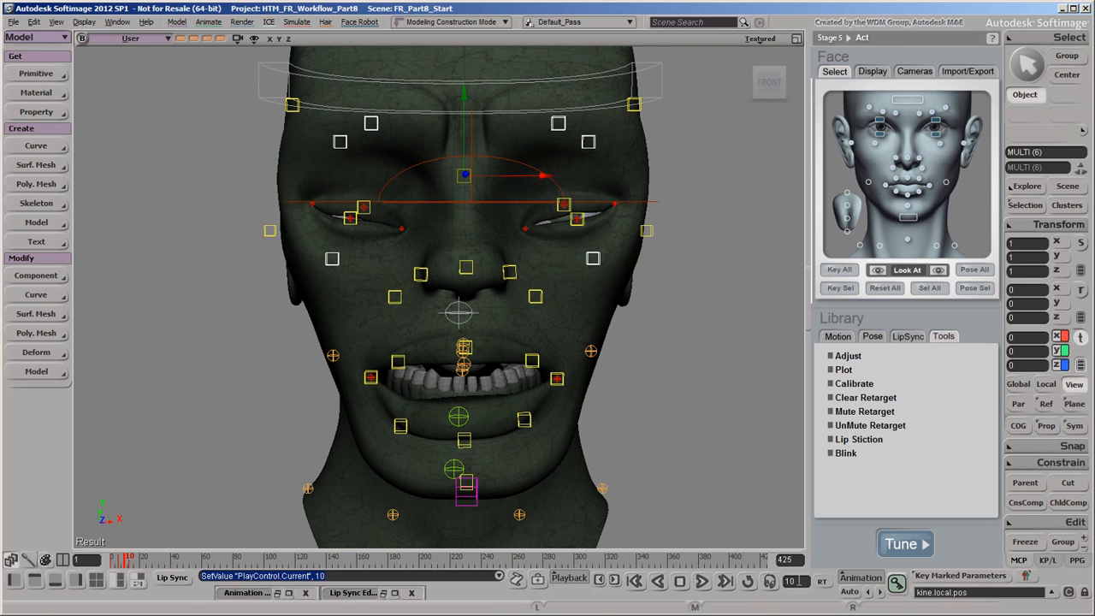
pyautogui.click(558, 124)
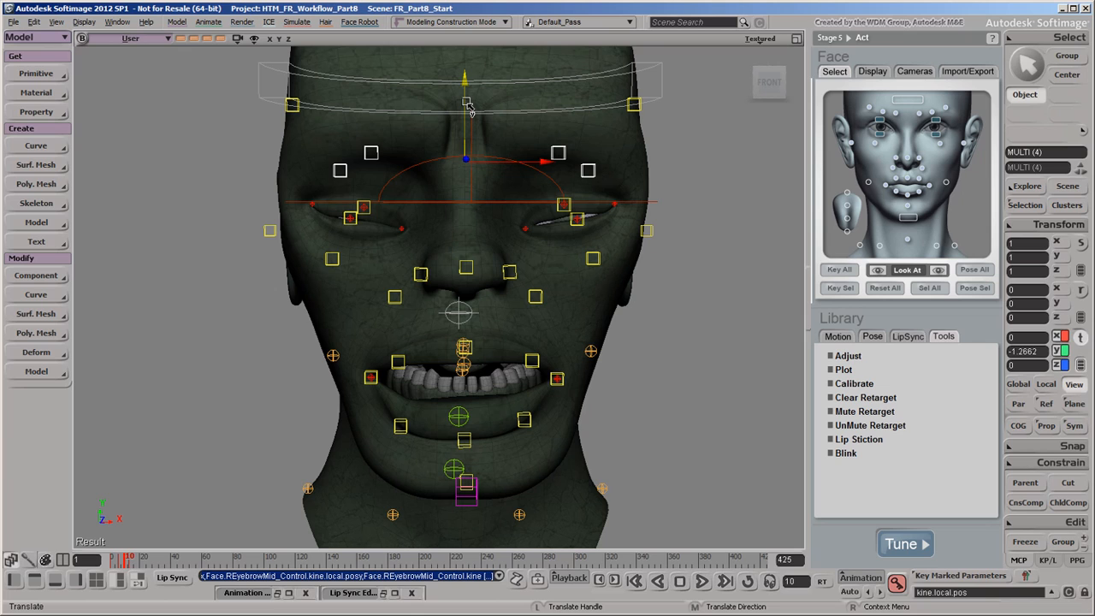
pyautogui.click(592, 261)
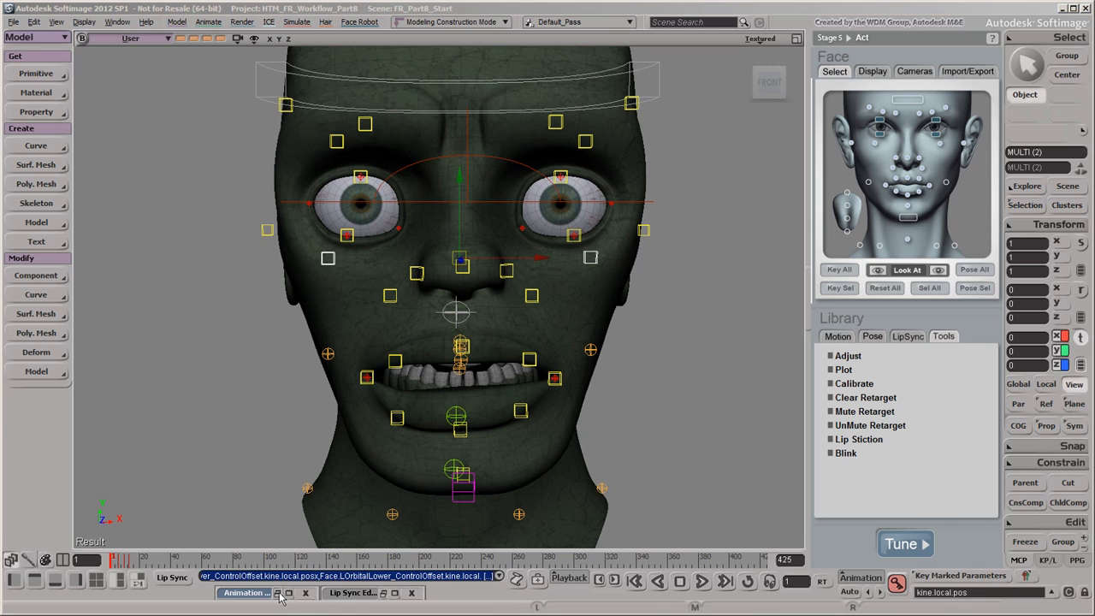
# Reshape the lower orbital pos curves into a peak in the Animation Editor.
pyautogui.click(247, 592)
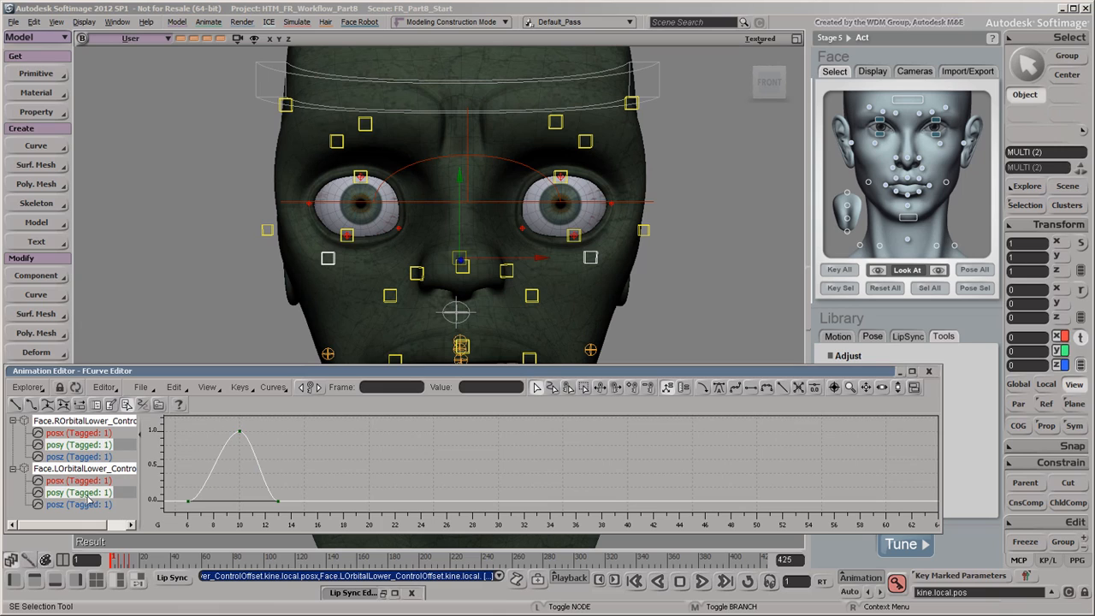
pyautogui.moveTo(178, 425); pyautogui.dragTo(312, 510)
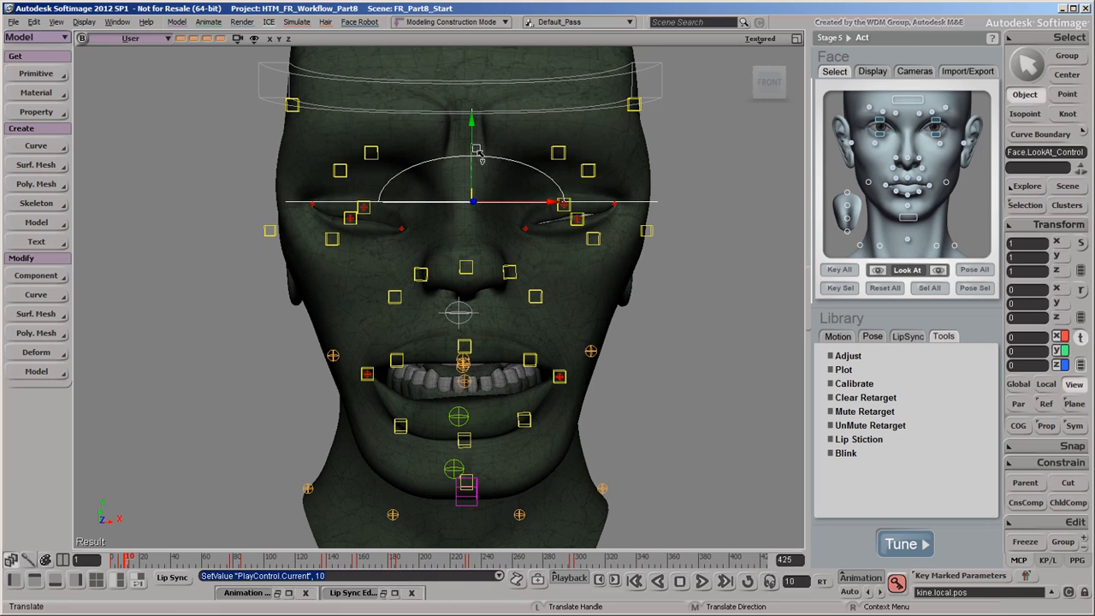
# Translate Face.LookAt_Control upward at frame 10 and key the raised gaze.
pyautogui.moveTo(475, 202); pyautogui.dragTo(472, 176)
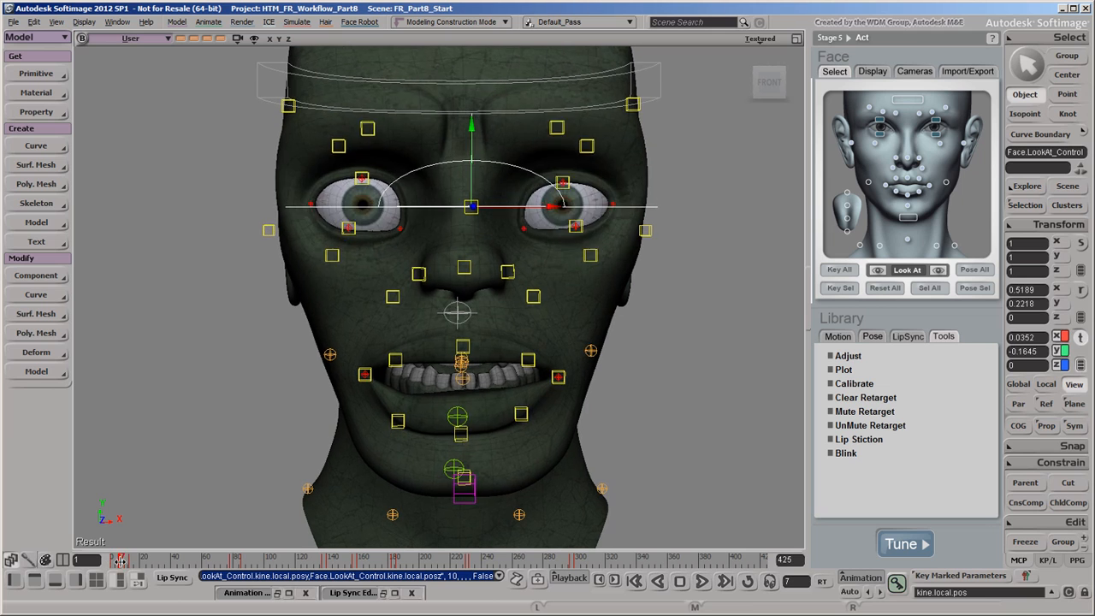
pyautogui.moveTo(472, 205); pyautogui.dragTo(475, 229)
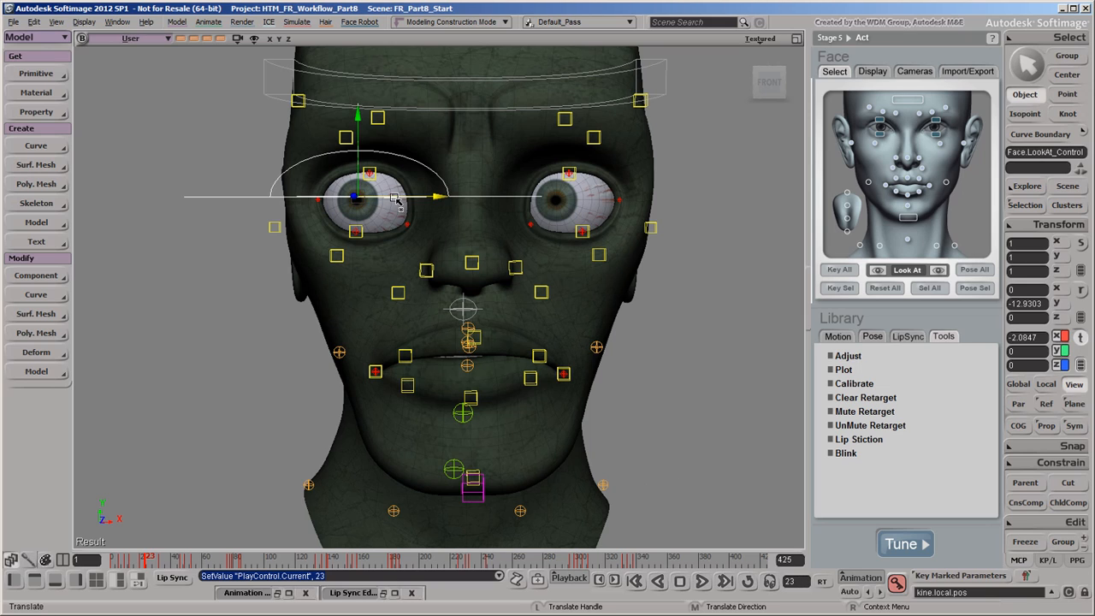
# Key the LookAt_Control to one side, the other side, then back to centre at successive frames.
pyautogui.moveTo(397, 199); pyautogui.dragTo(419, 198)
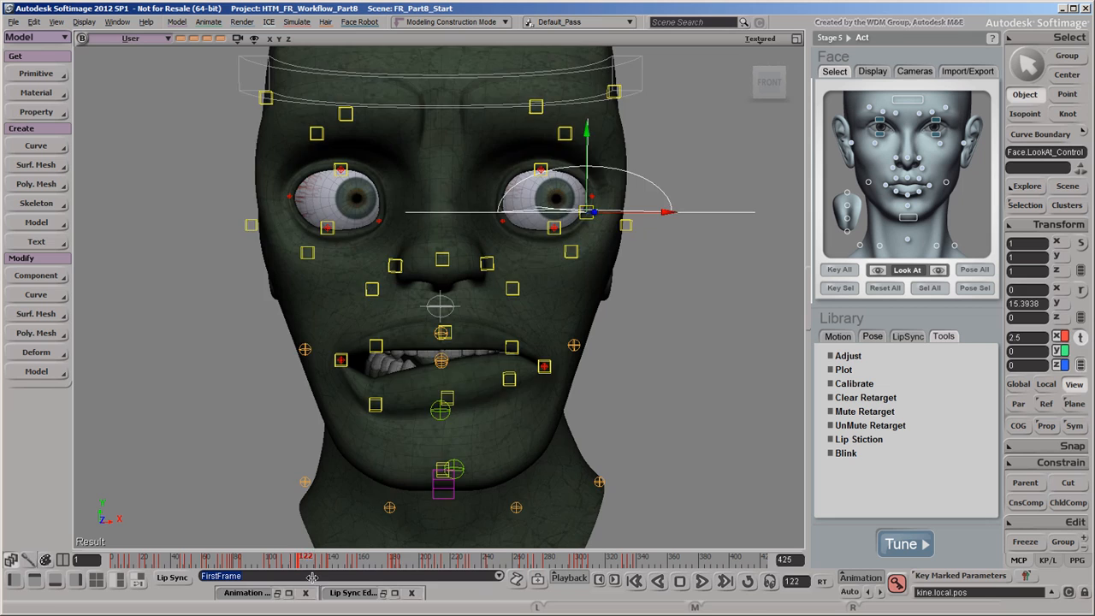
pyautogui.click(581, 558)
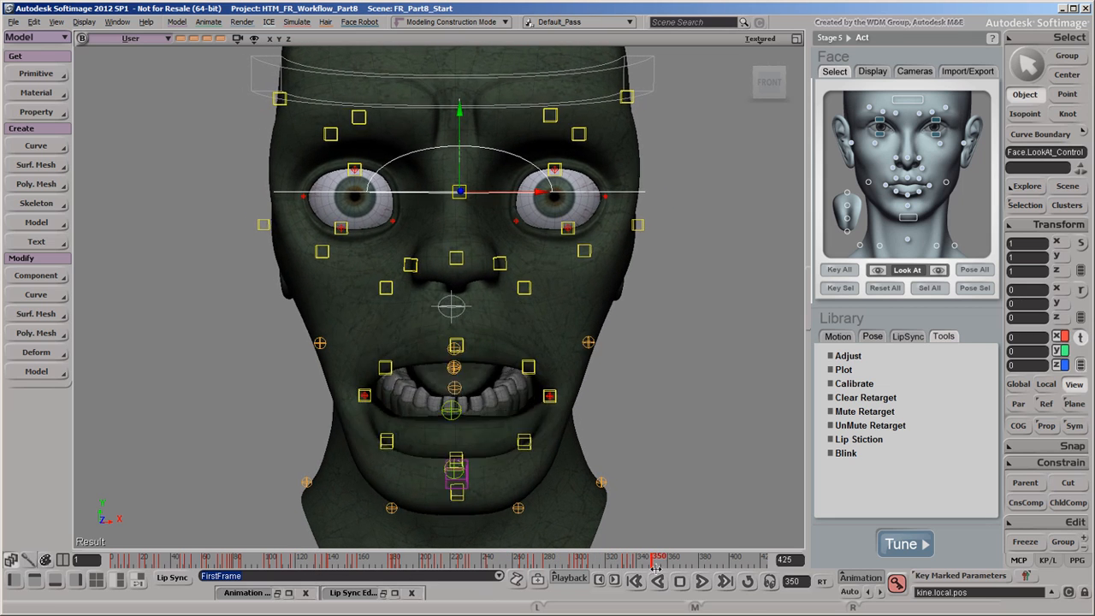
pyautogui.click(692, 558)
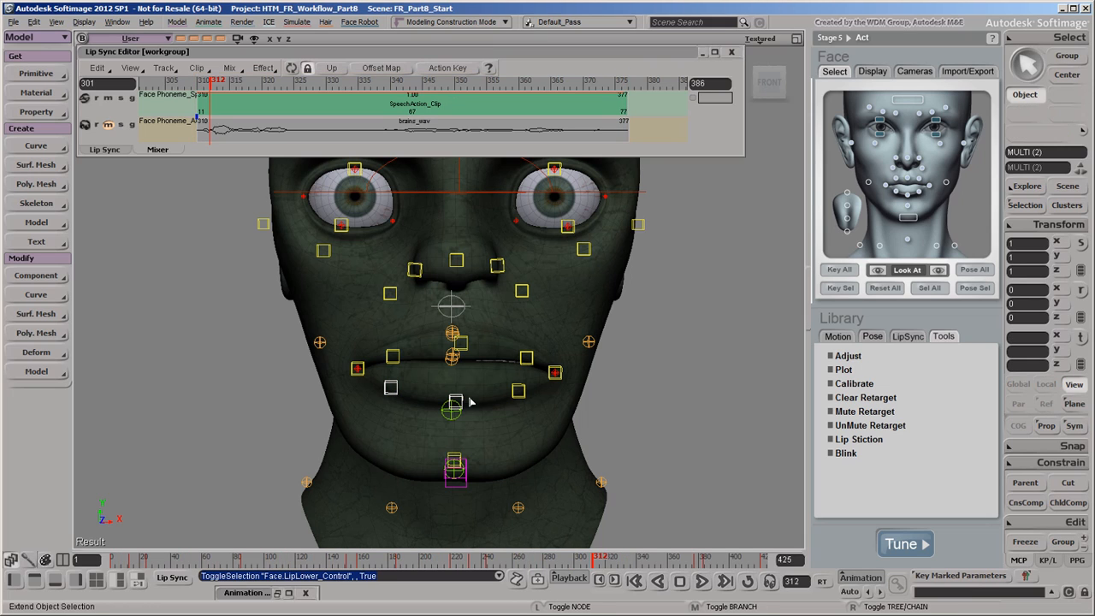
# Select the LipLower and LipLowerBend controls with the Lip Sync Editor mixer open.
pyautogui.click(520, 390)
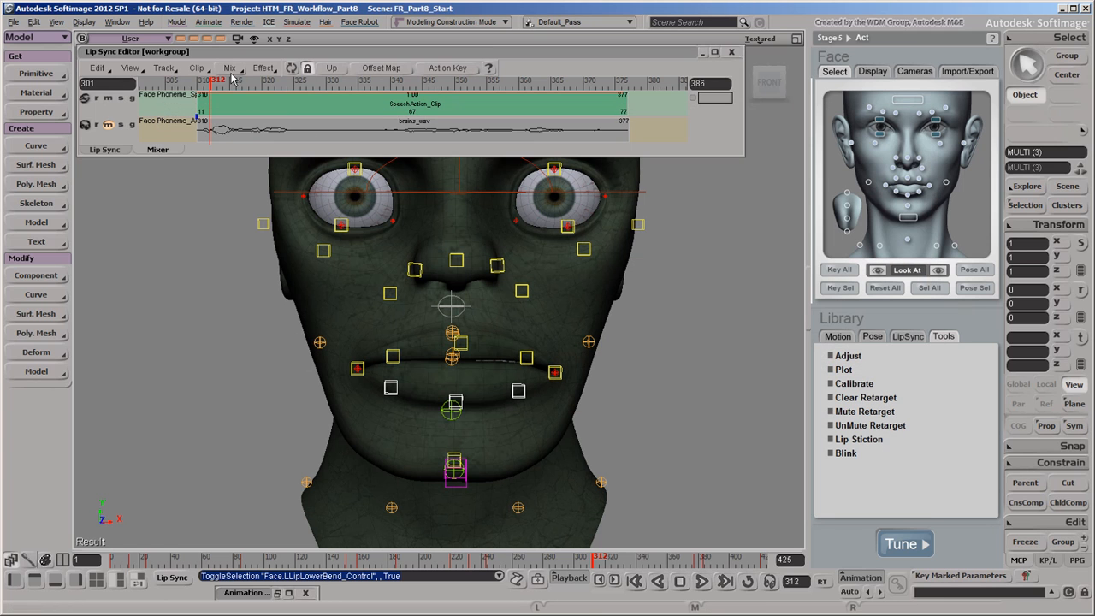
pyautogui.click(229, 68)
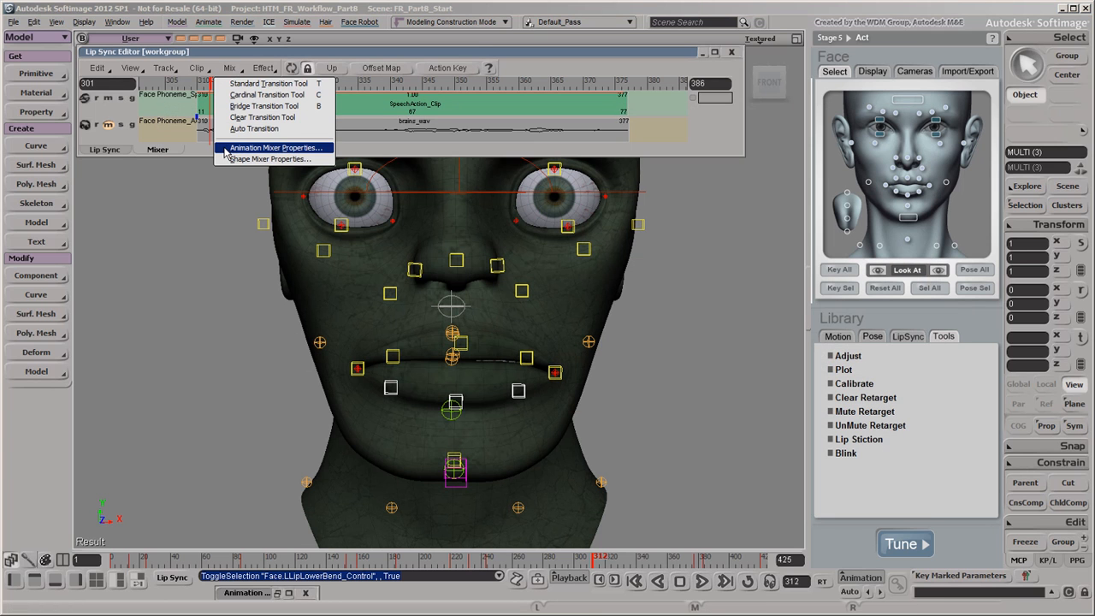
# Set the Animation Mixer Properties Mix Weight to 0.25 and key the speech clip weight.
pyautogui.click(274, 147)
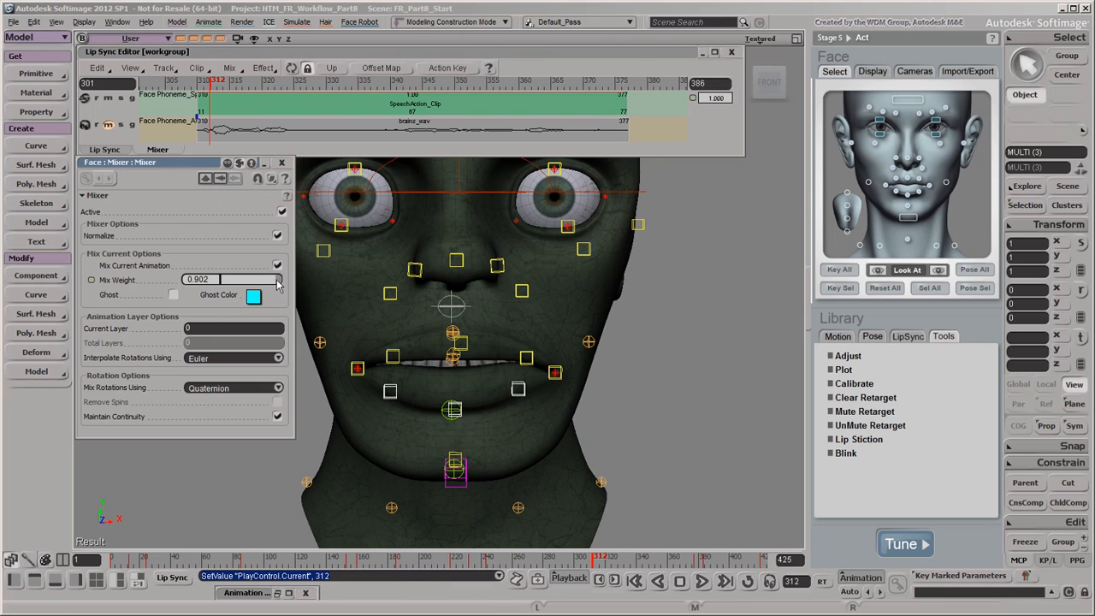
pyautogui.click(91, 280)
pyautogui.write('0.25')
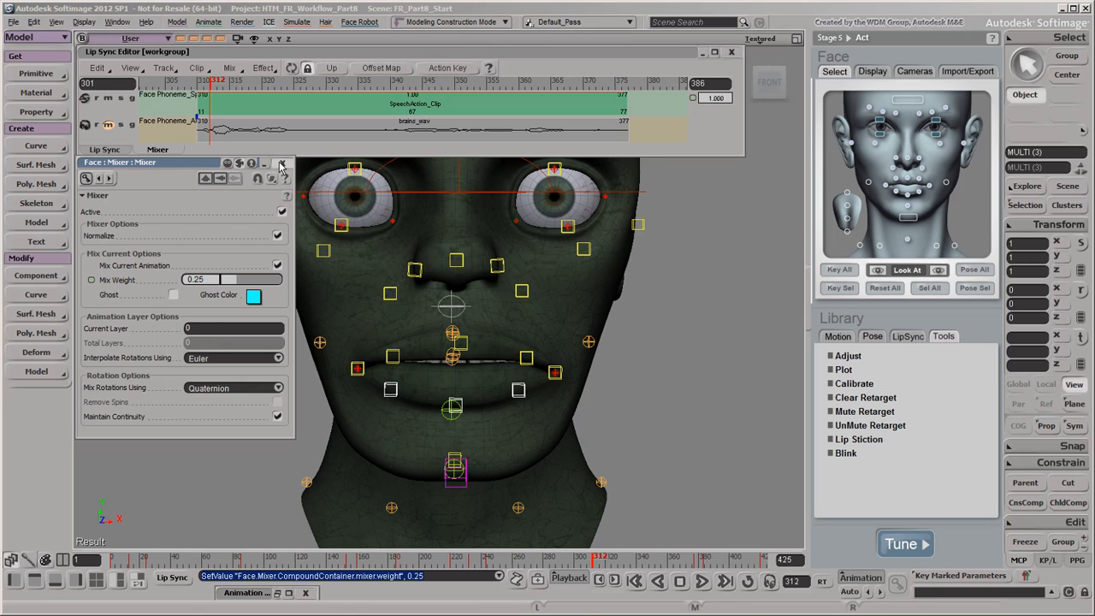
pyautogui.click(282, 163)
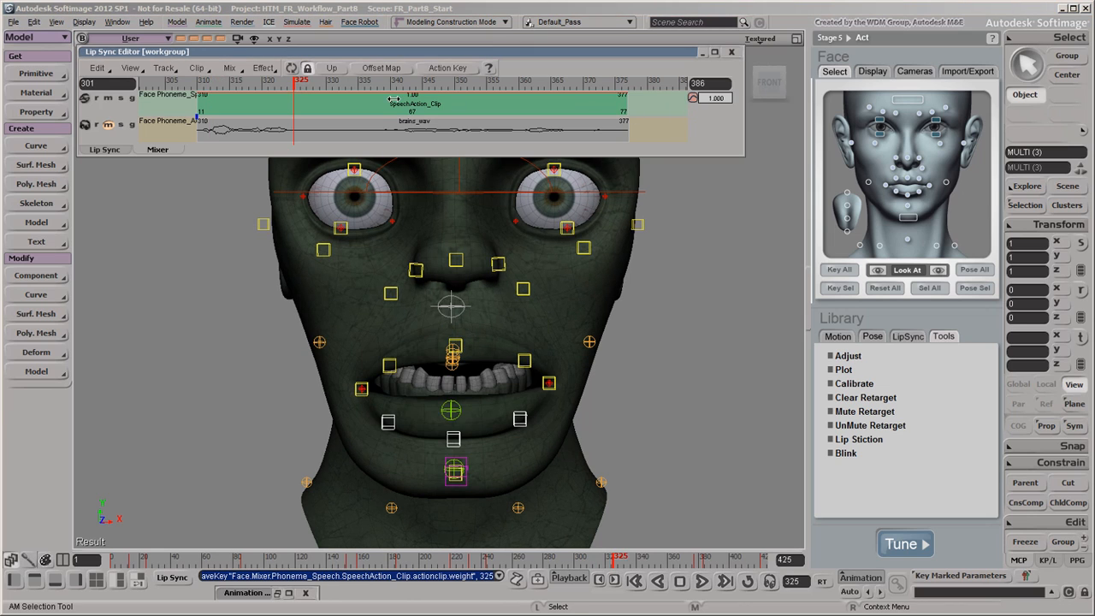
# Key the speech clip weight at a later frame and unmute the phoneme audio track.
pyautogui.click(390, 81)
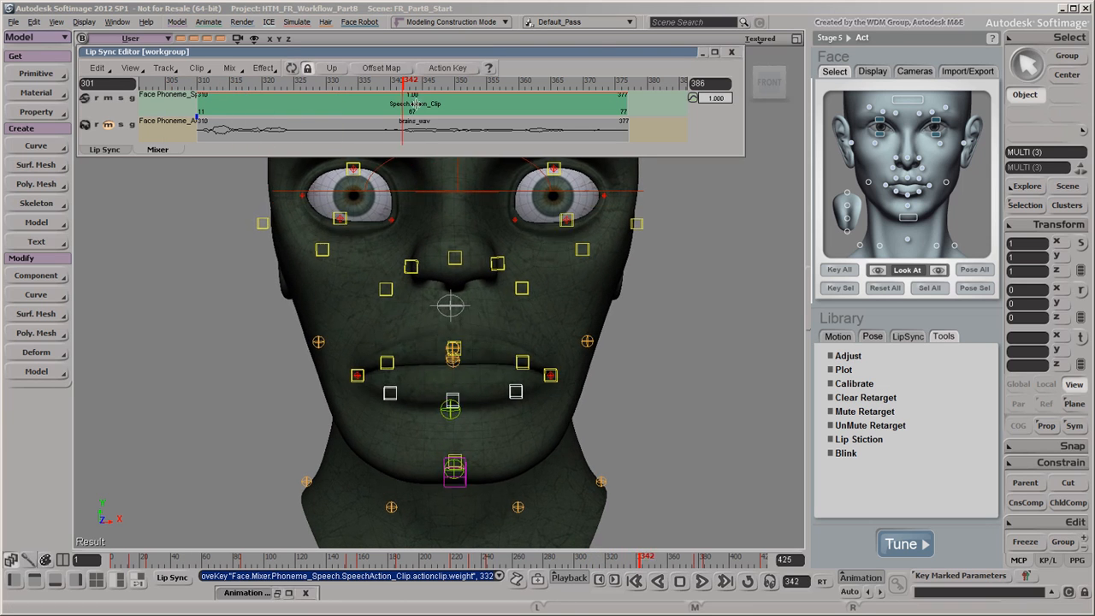
pyautogui.moveTo(402, 86); pyautogui.dragTo(659, 86)
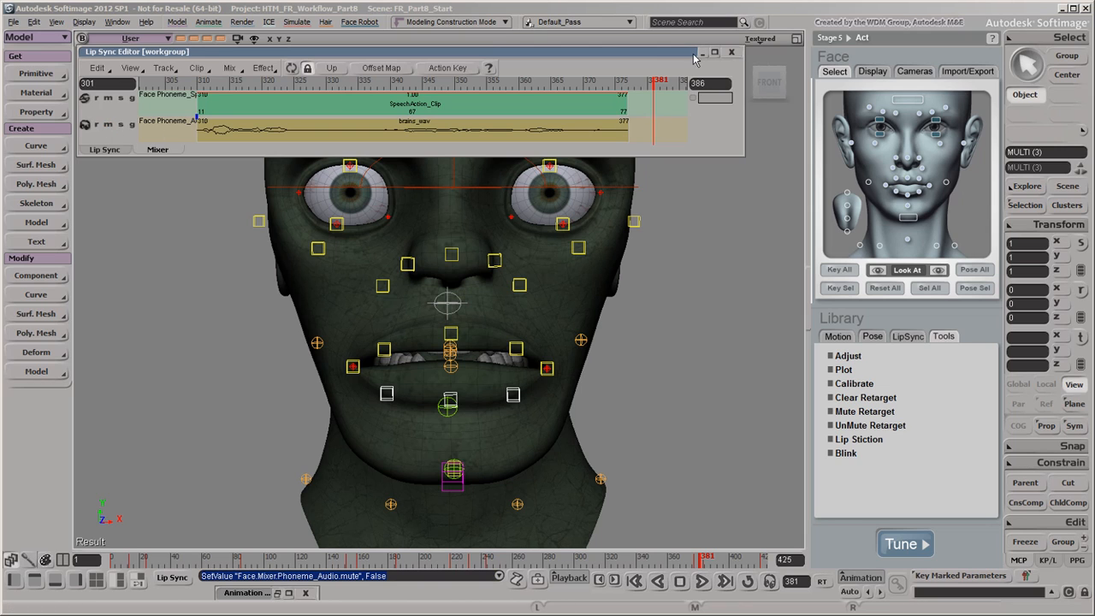
pyautogui.click(702, 51)
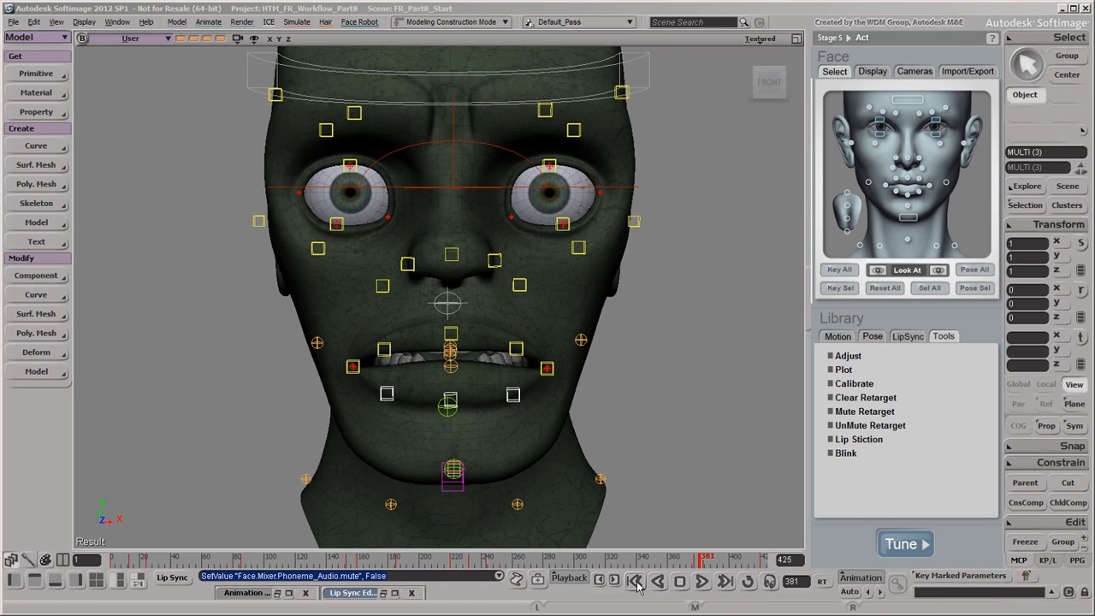
# Close the Lip Sync Editor and play the facial animation from the start.
pyautogui.click(637, 582)
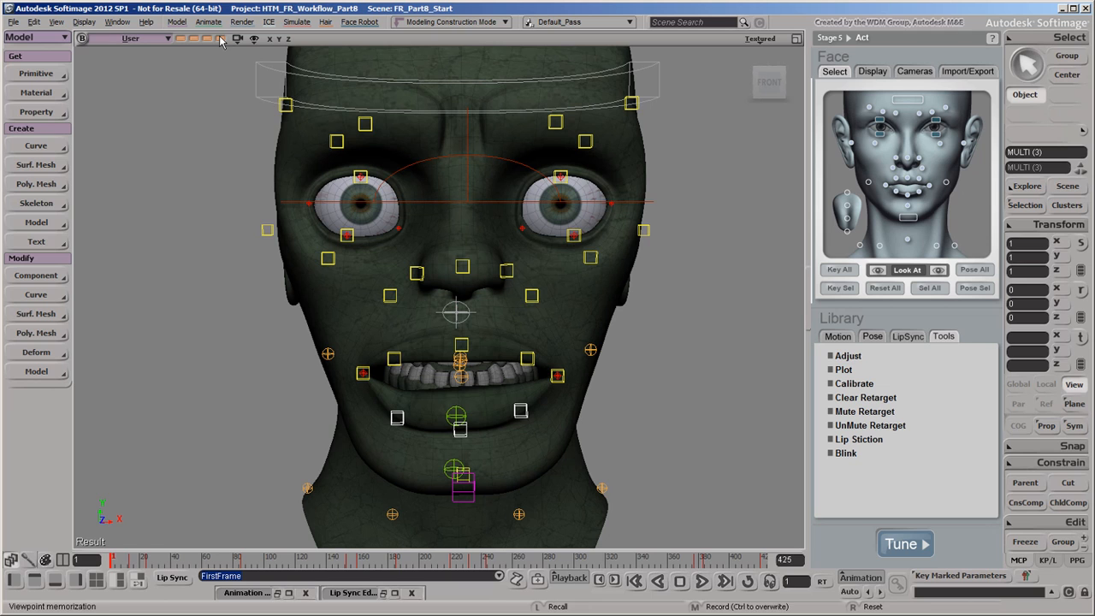
pyautogui.click(702, 582)
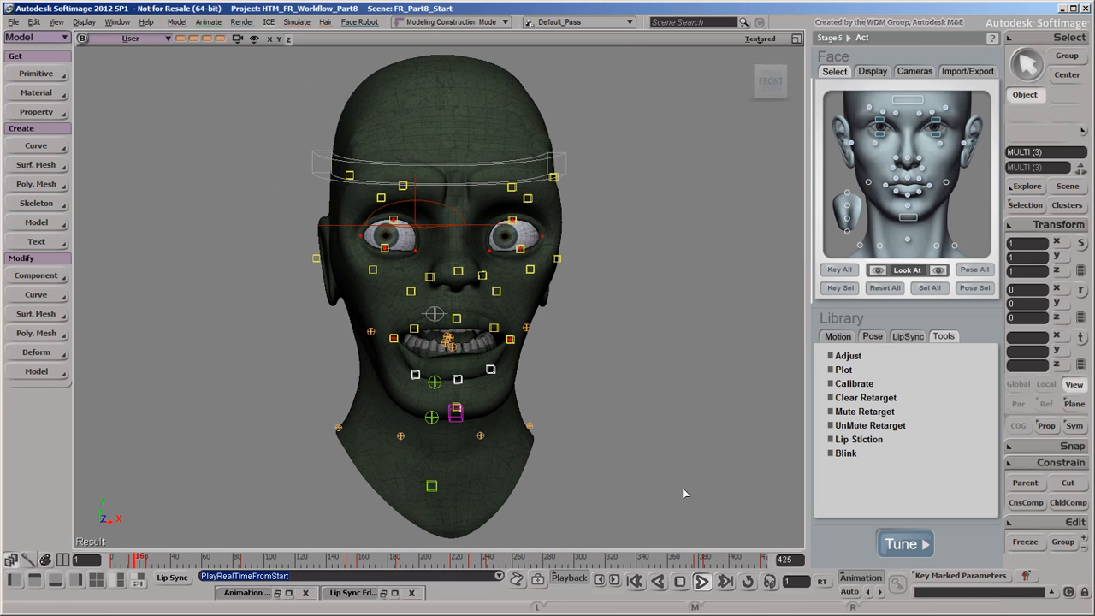